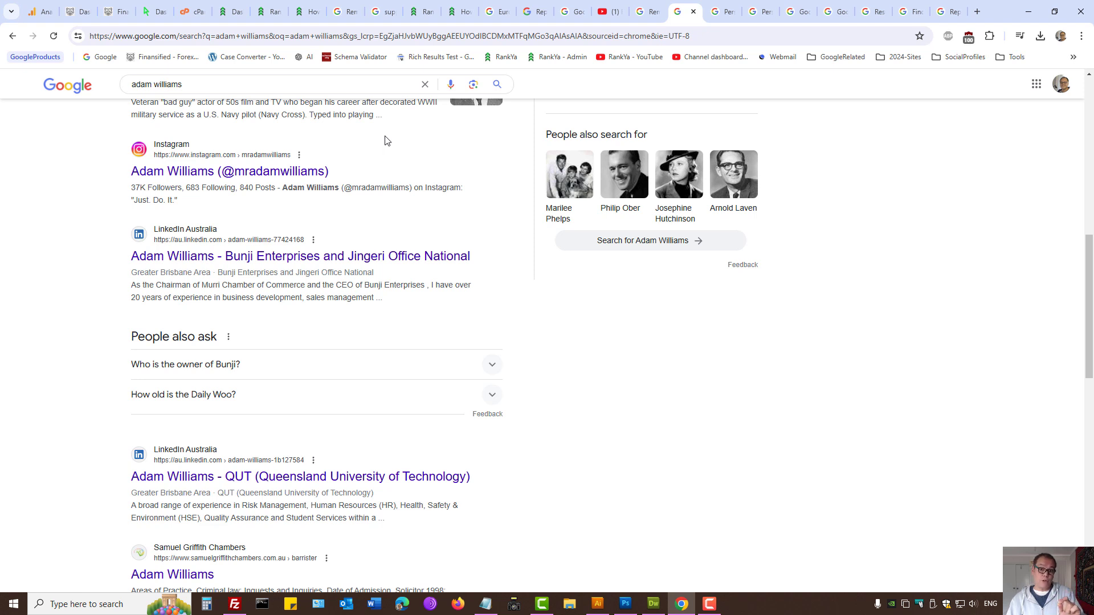
- Start a removal request from the Samuel Griffith Chambers result's About this result panel
triple_click(174, 83)
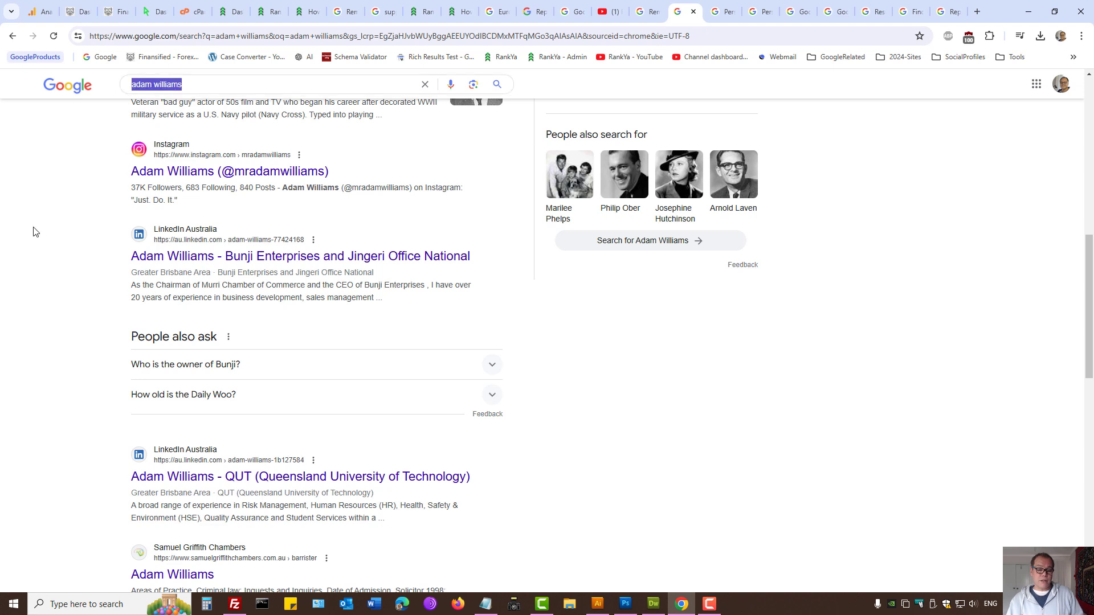
mouse_move(242, 329)
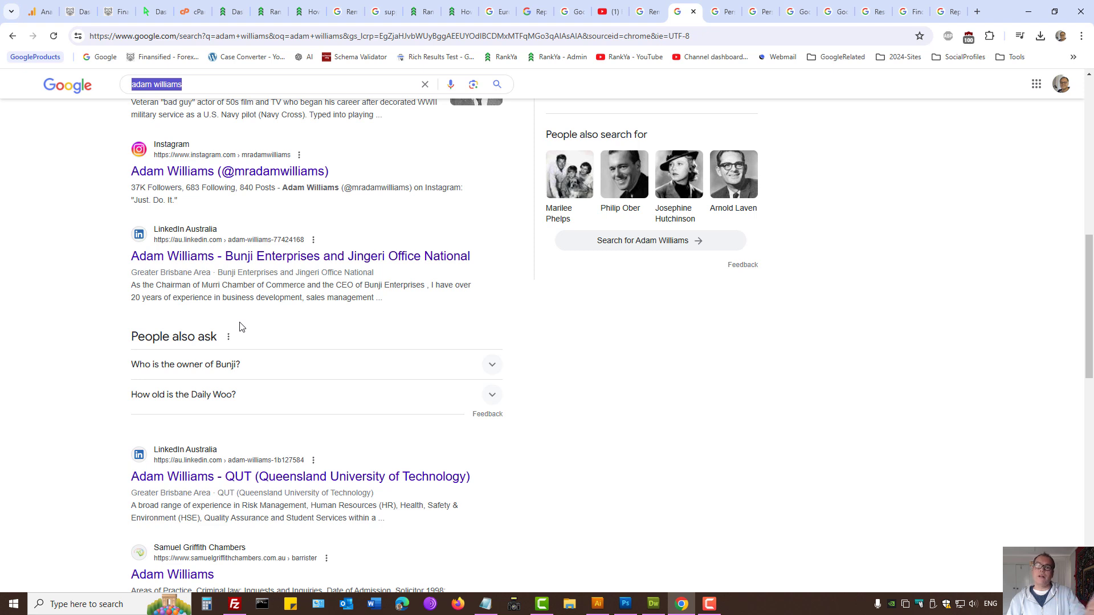
mouse_move(77, 323)
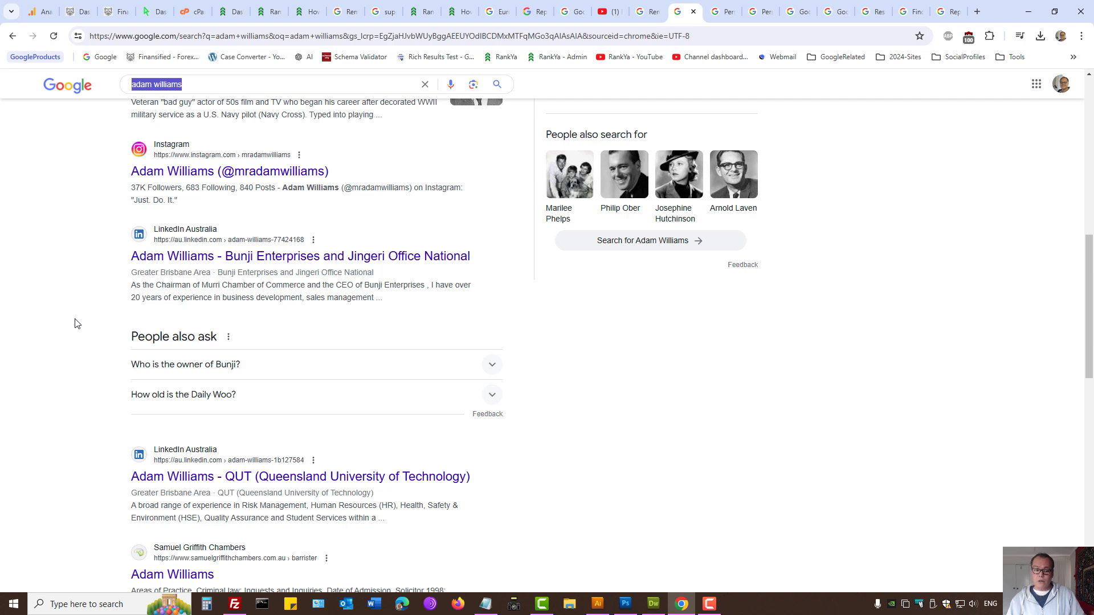
scroll(down, 3)
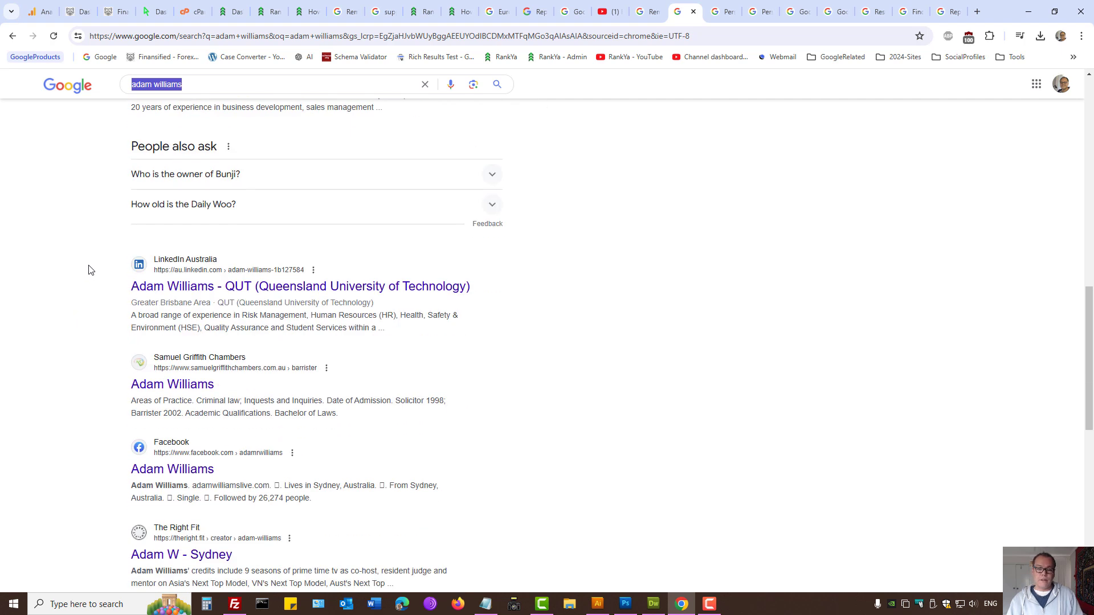
mouse_move(61, 337)
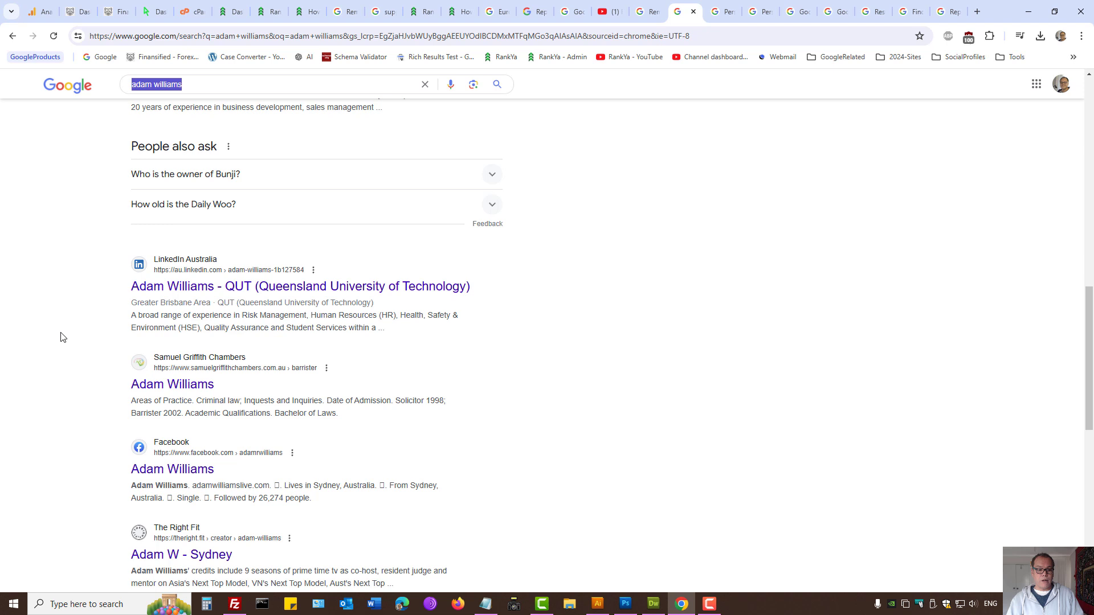
mouse_move(69, 327)
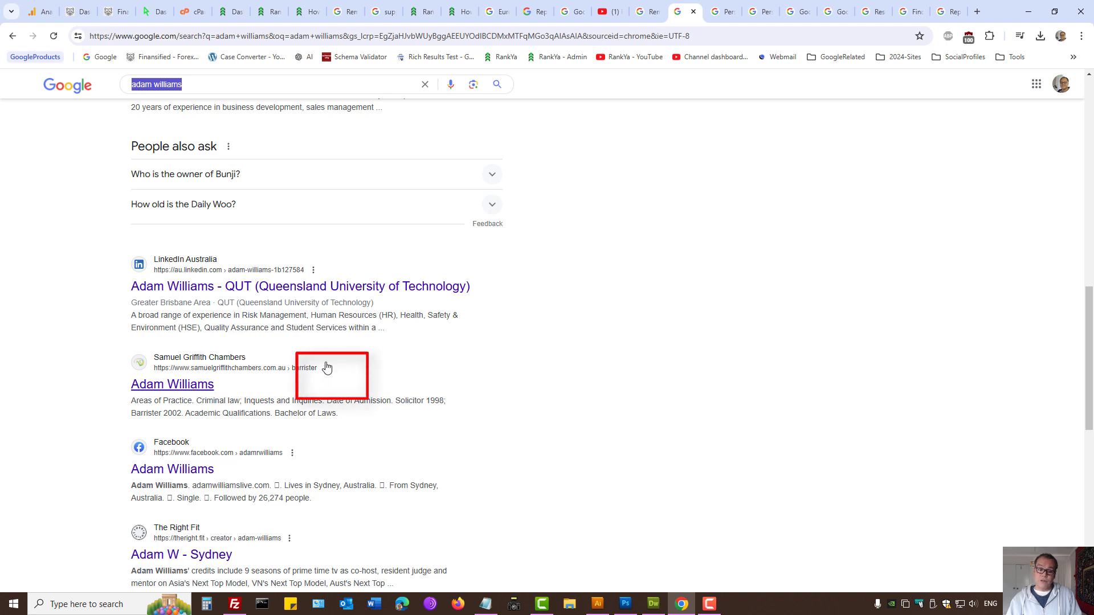
double_click(171, 384)
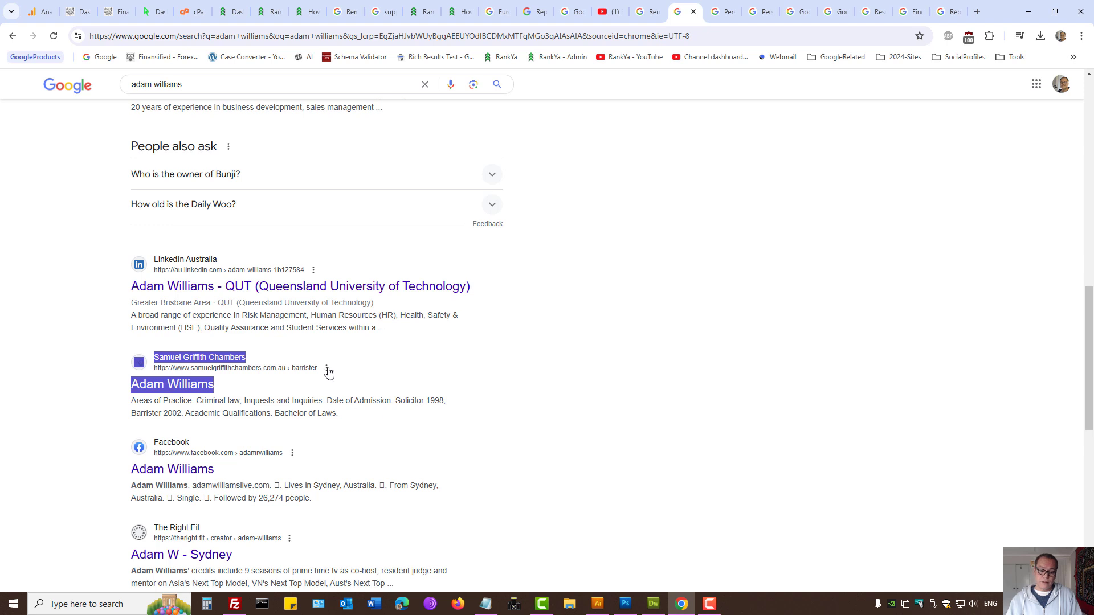
click(326, 367)
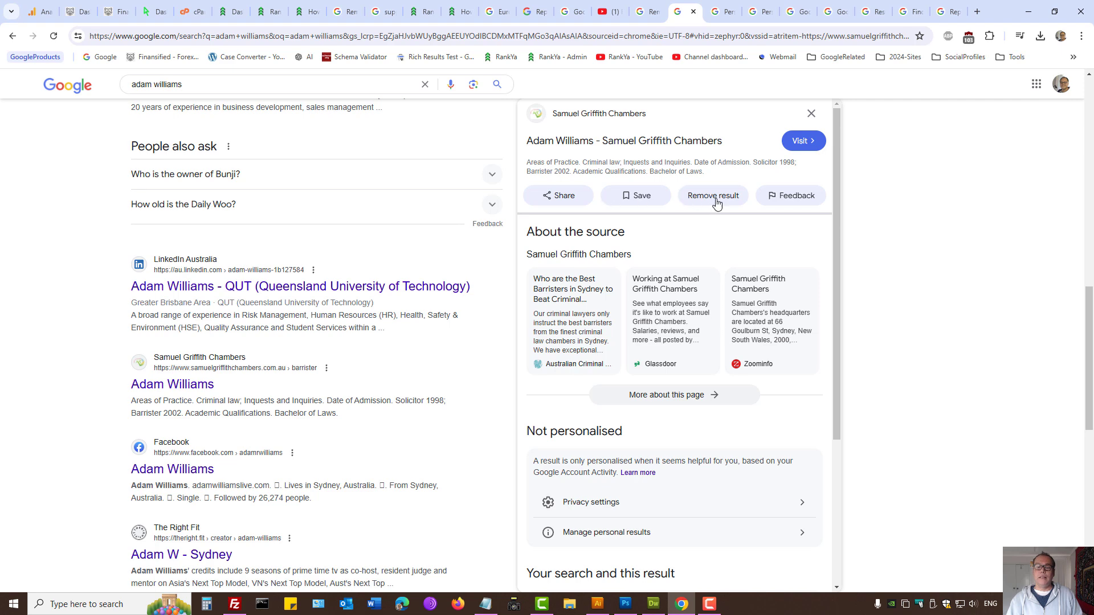
click(712, 196)
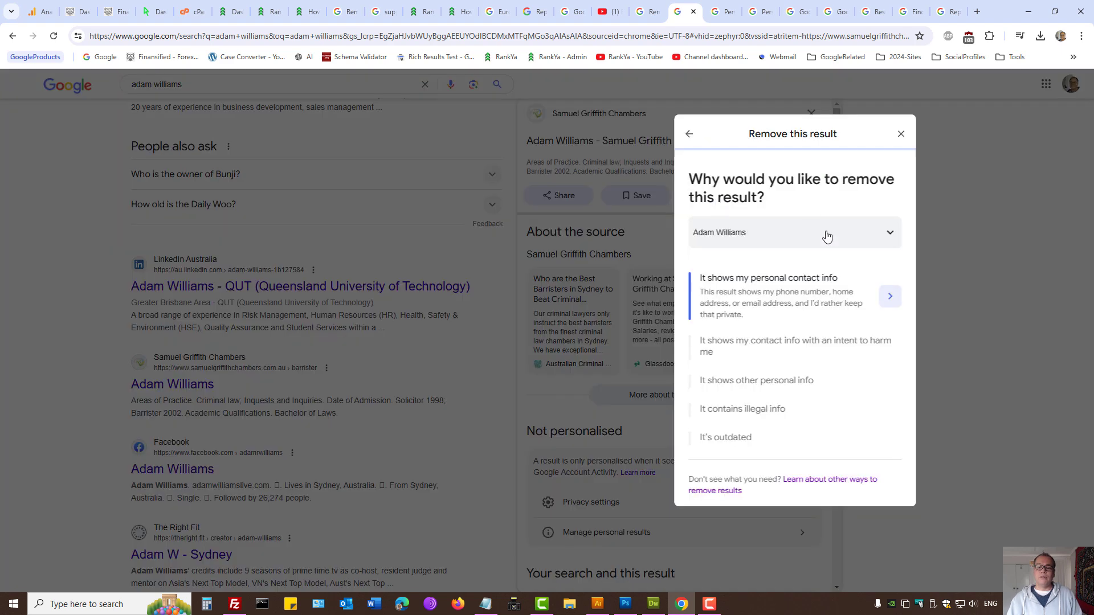
mouse_move(818, 249)
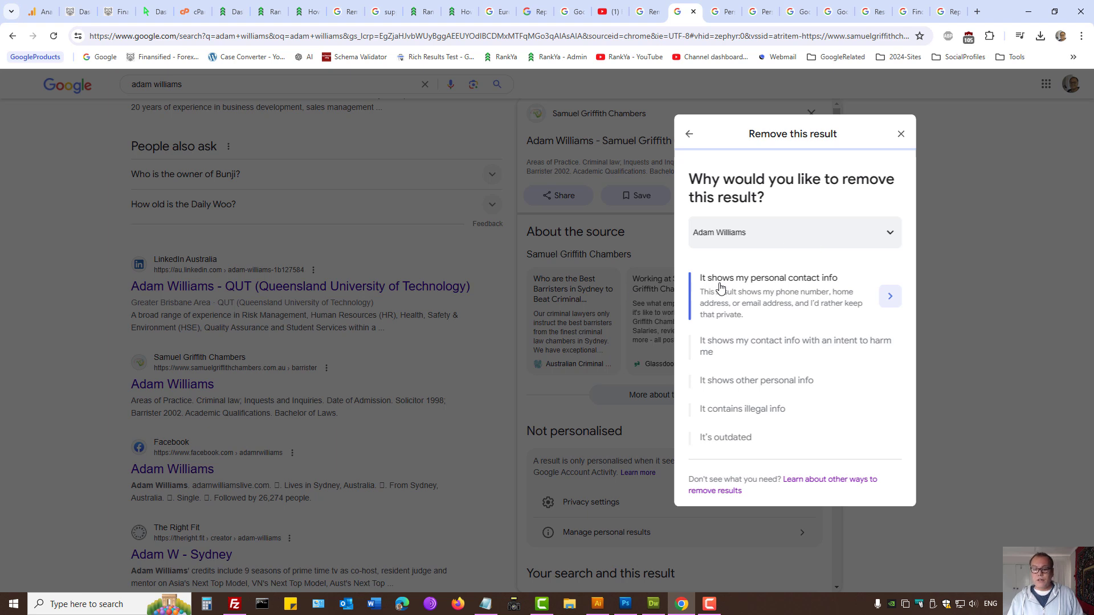
mouse_move(782, 289)
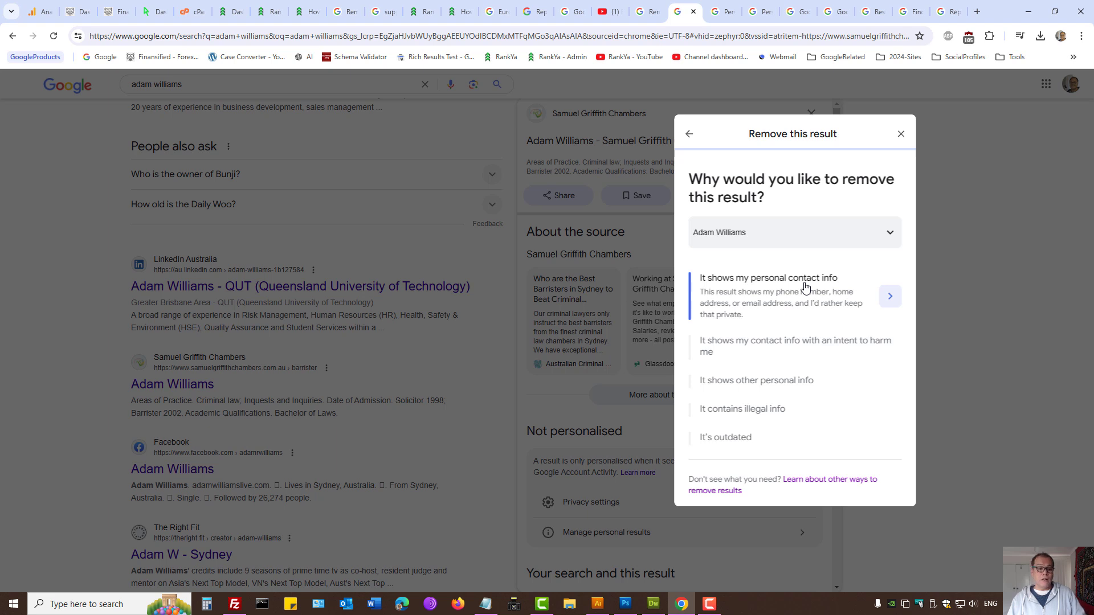
mouse_move(883, 329)
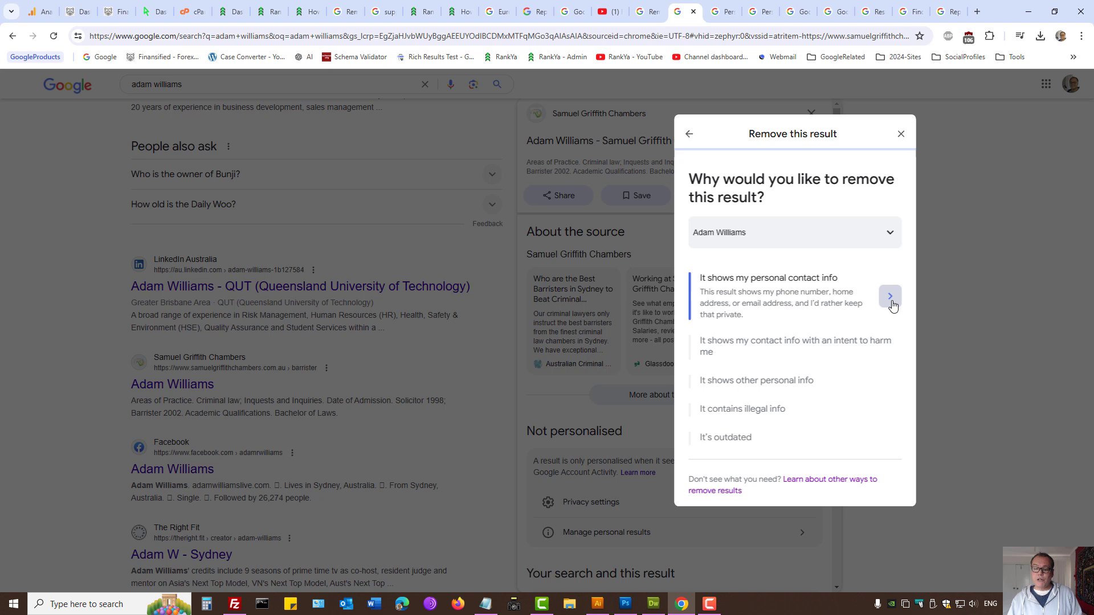
mouse_move(889, 305)
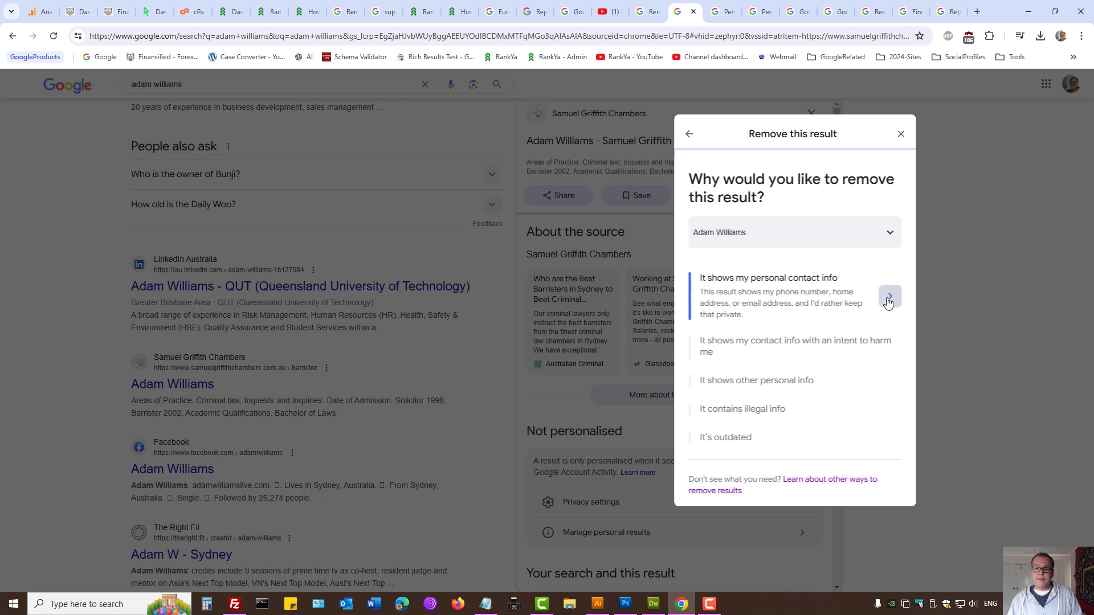
- Preview the personal contact info removal reason, then return to the reasons list
click(890, 296)
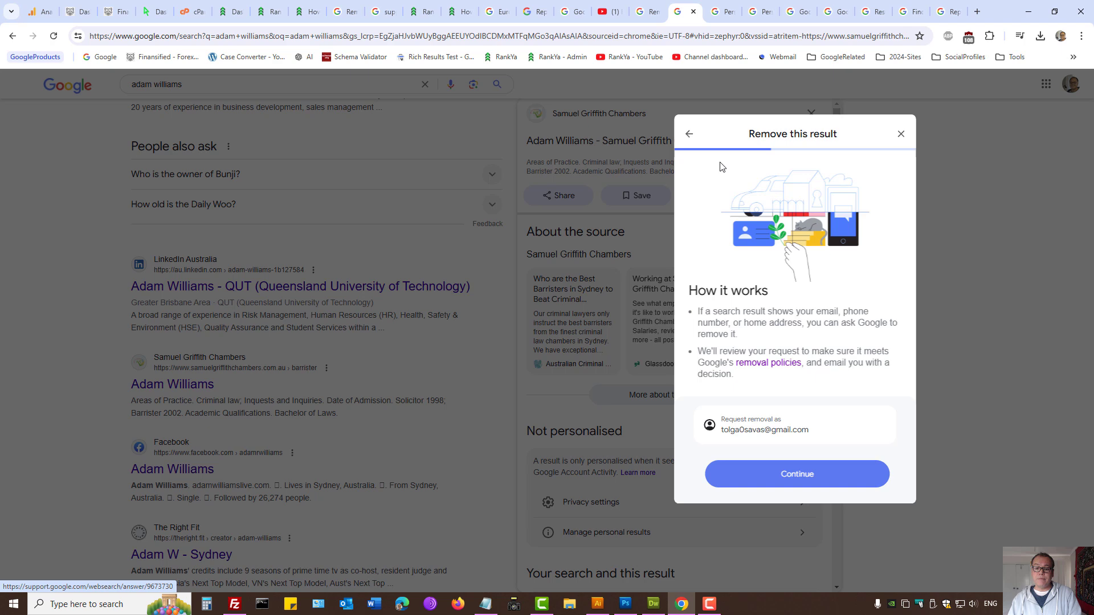
click(796, 474)
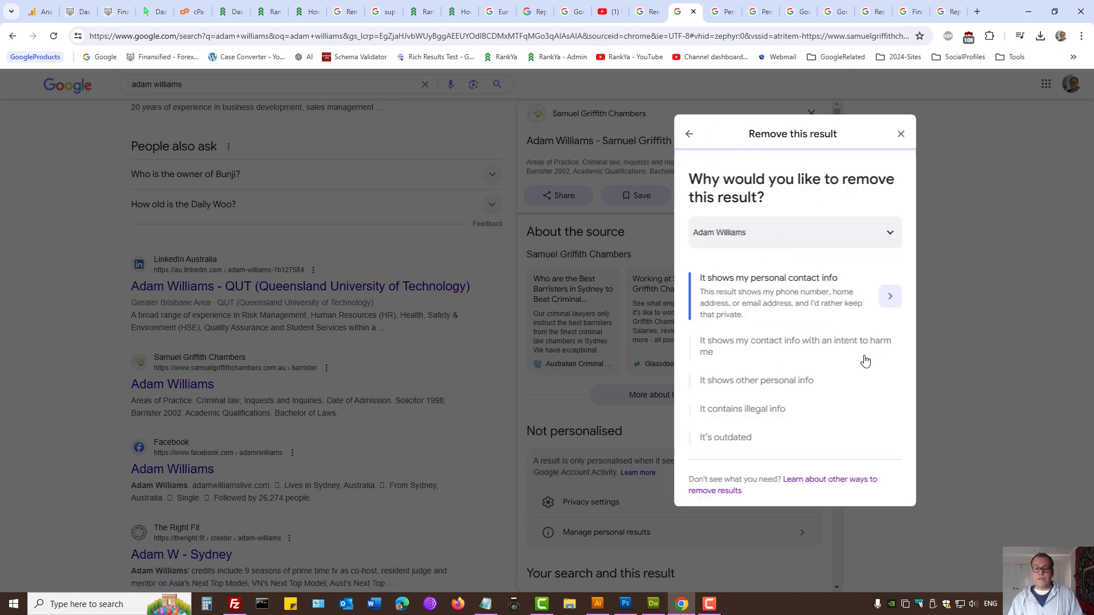
mouse_move(762, 391)
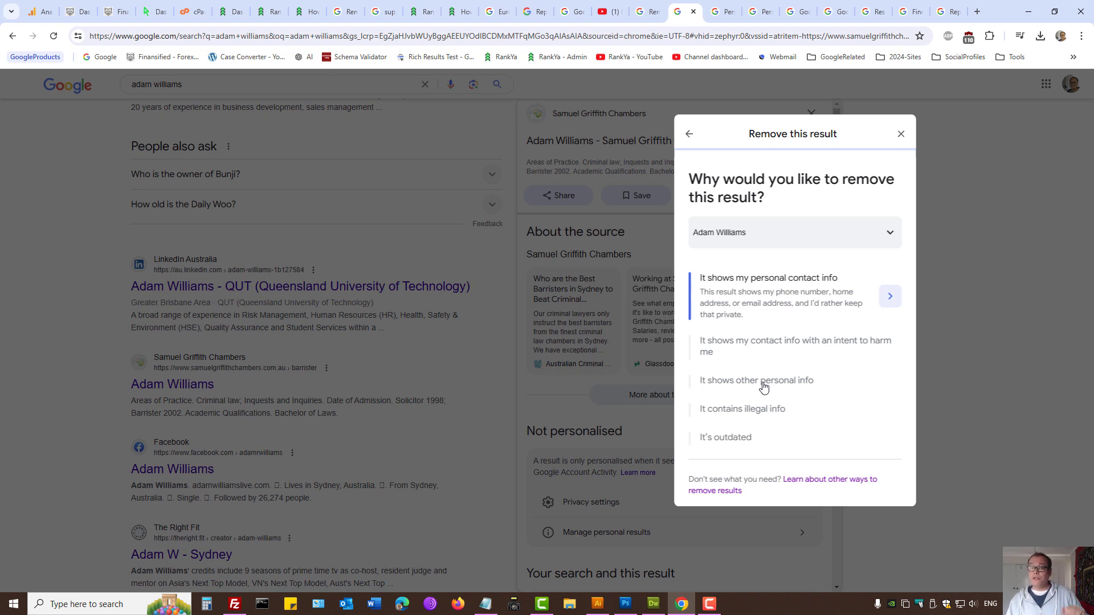
mouse_move(805, 426)
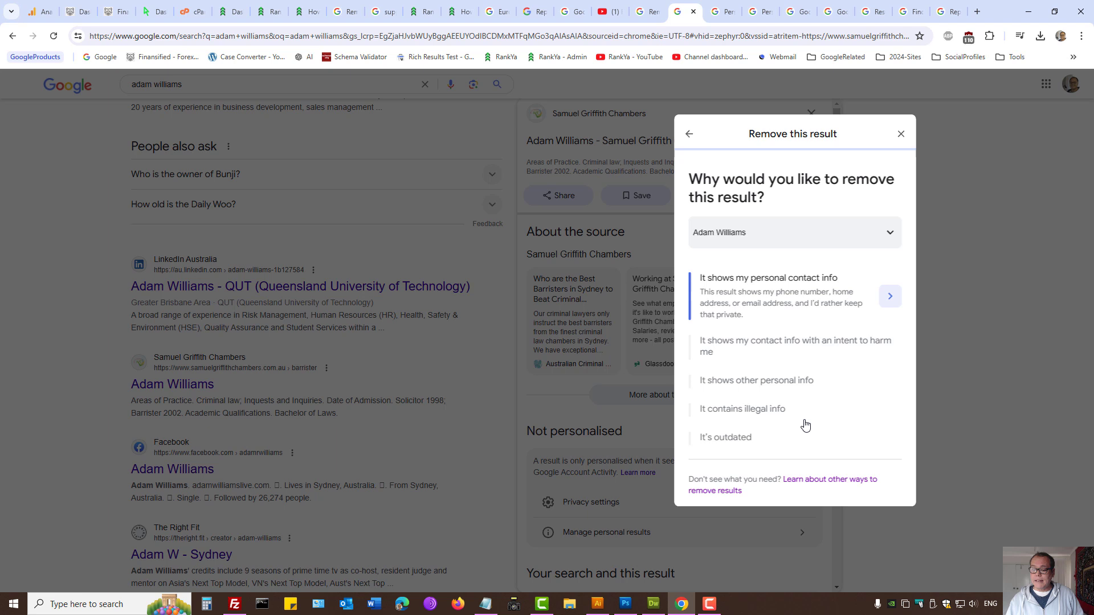
mouse_move(752, 387)
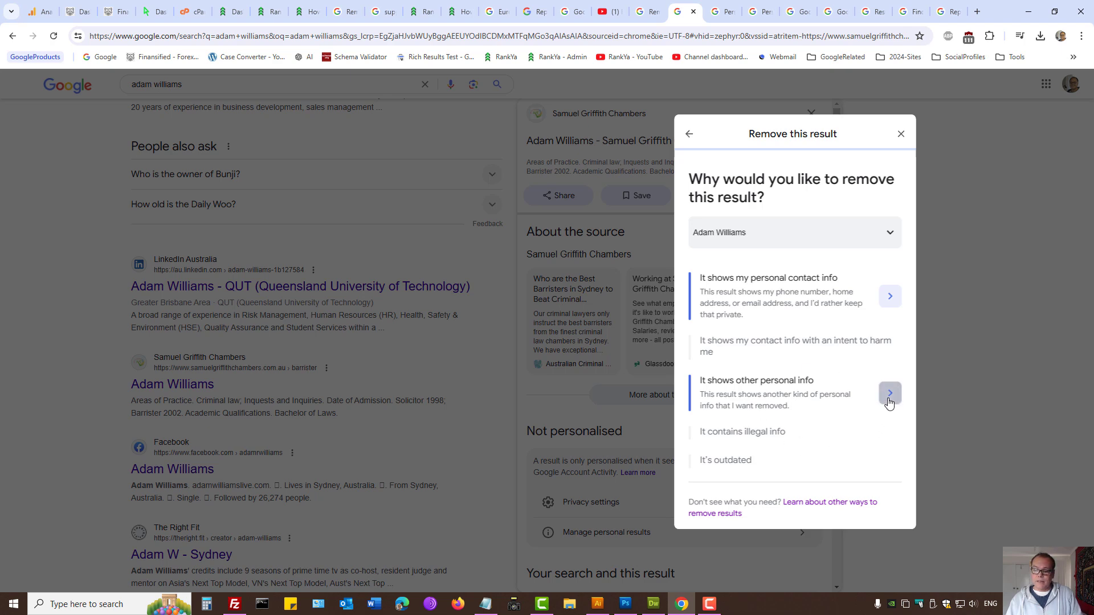
click(889, 393)
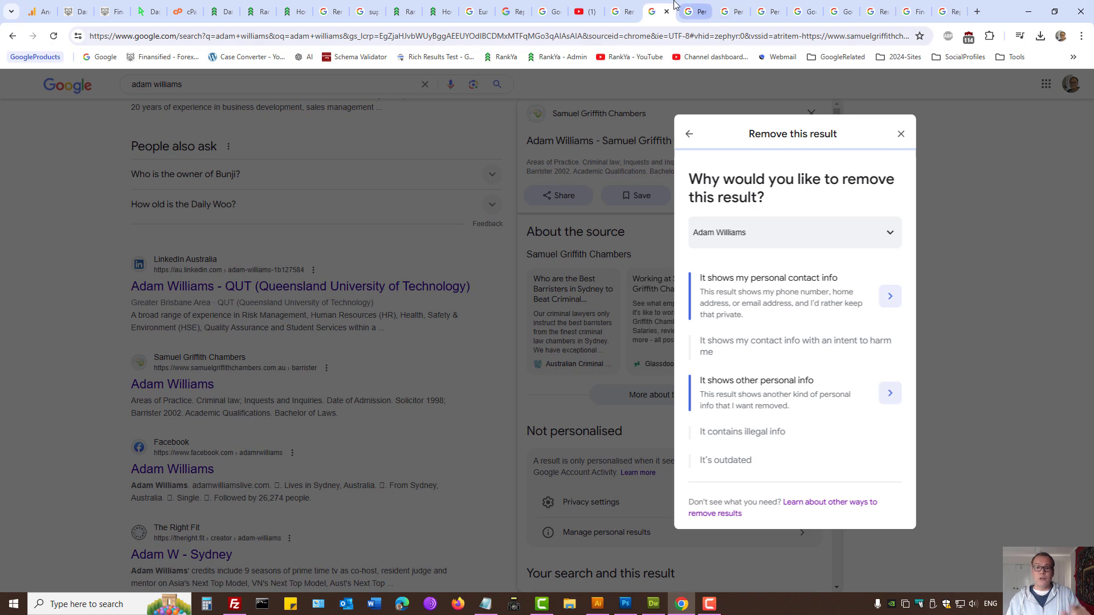
mouse_move(695, 12)
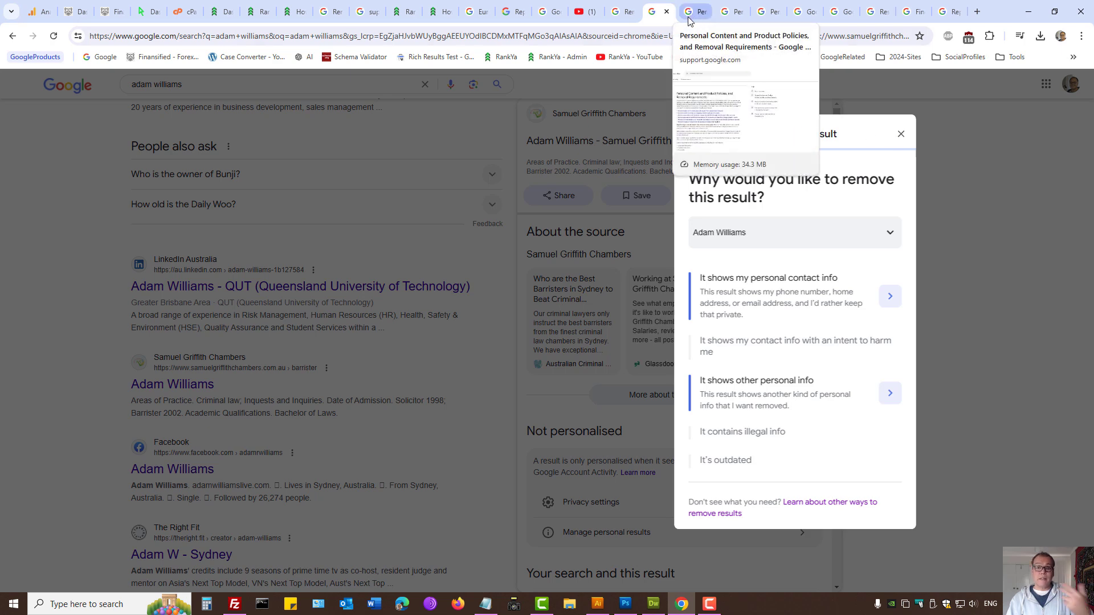
- Switch to the Personal Content and Product Policies help page tab
click(693, 12)
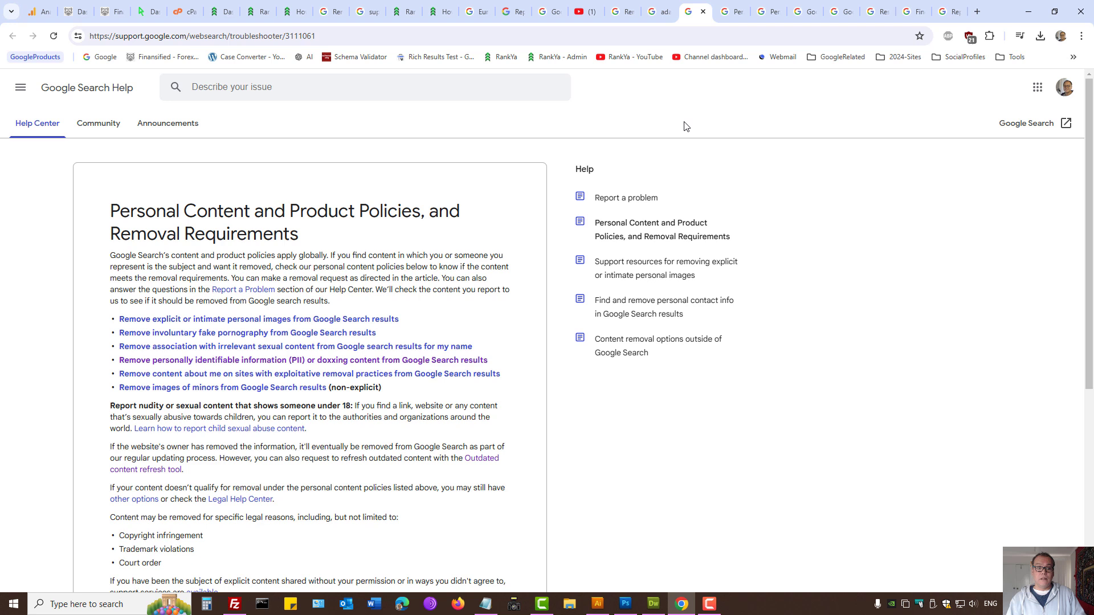
mouse_move(380, 200)
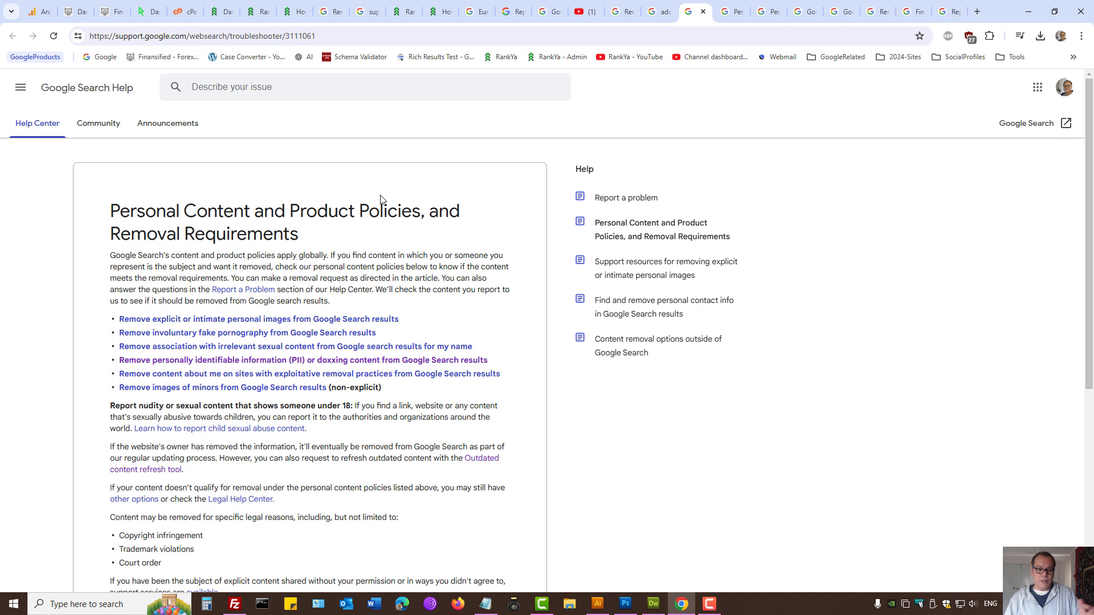
mouse_move(243, 319)
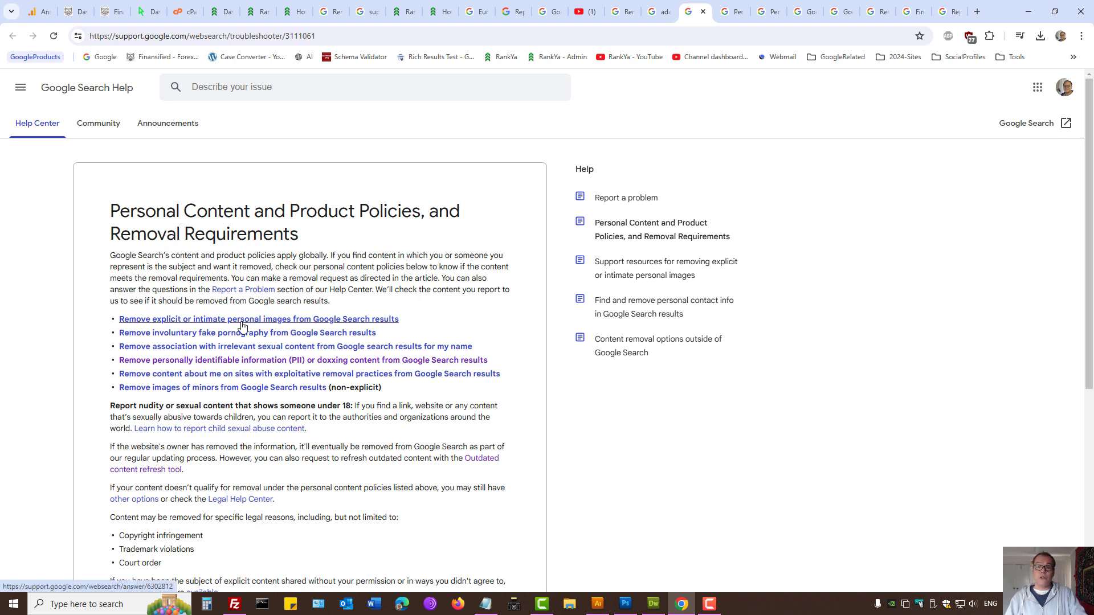
- Open the intimate personal images removal guide and scroll to its request section
click(258, 319)
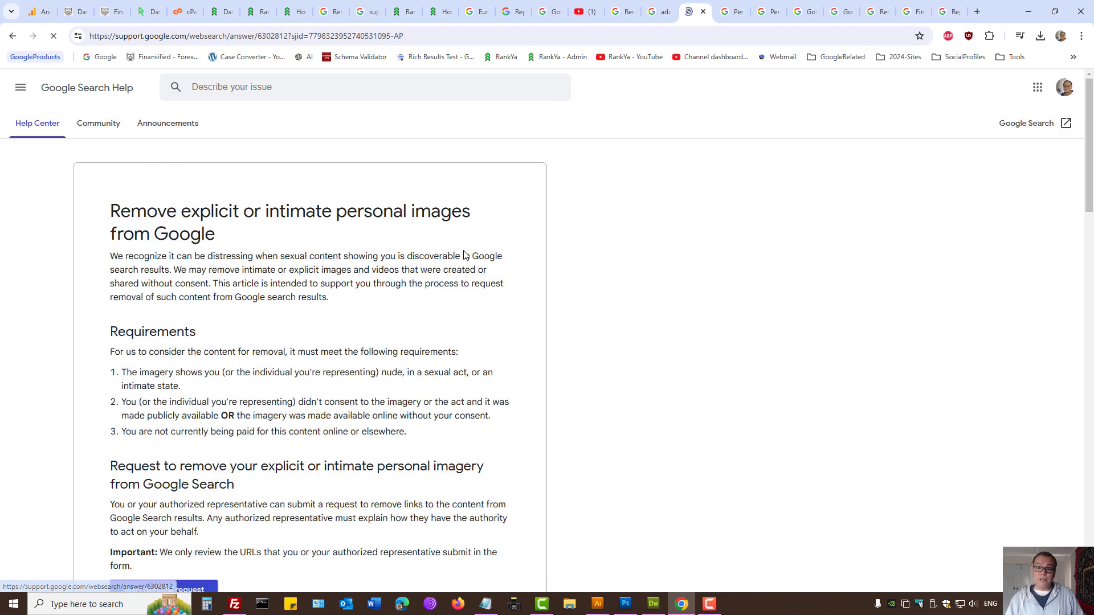
scroll(down, 3)
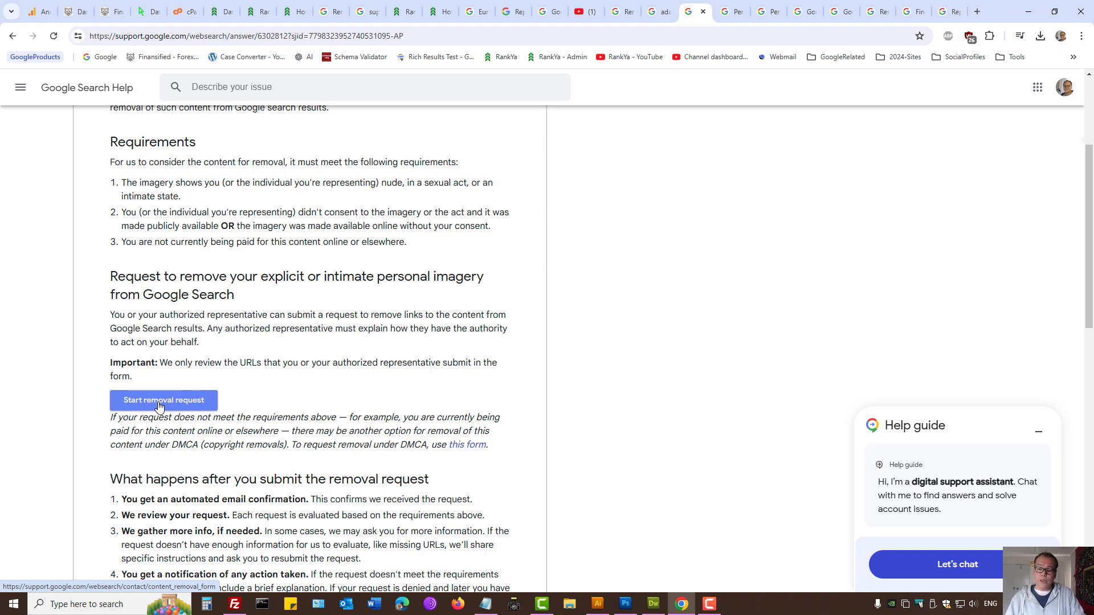
mouse_move(149, 407)
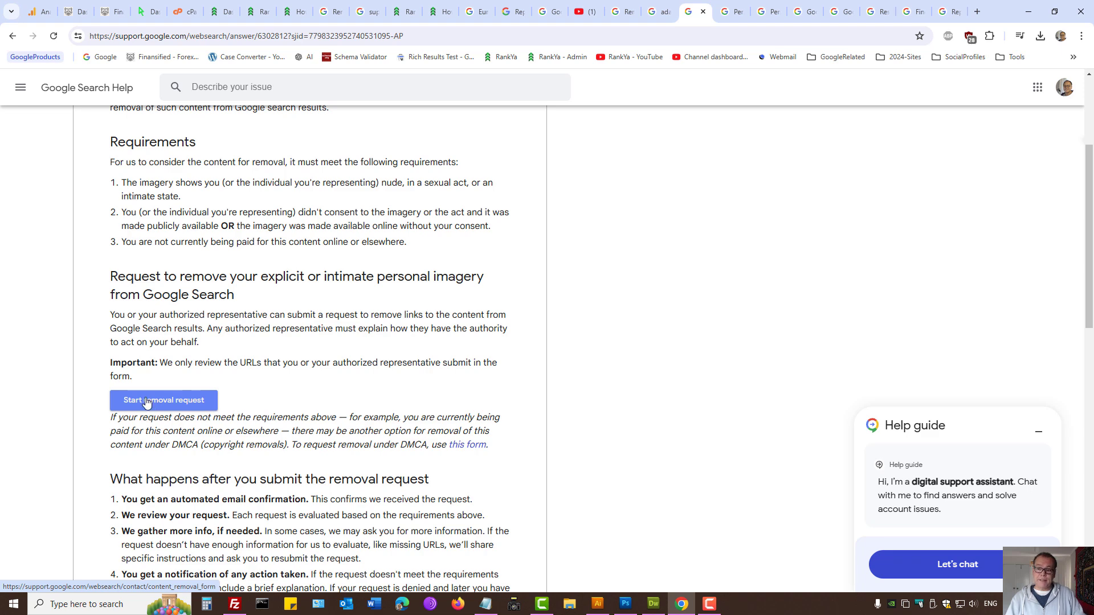
- Start the removal request and choose 'Content contains your personal information' as the reason
click(164, 400)
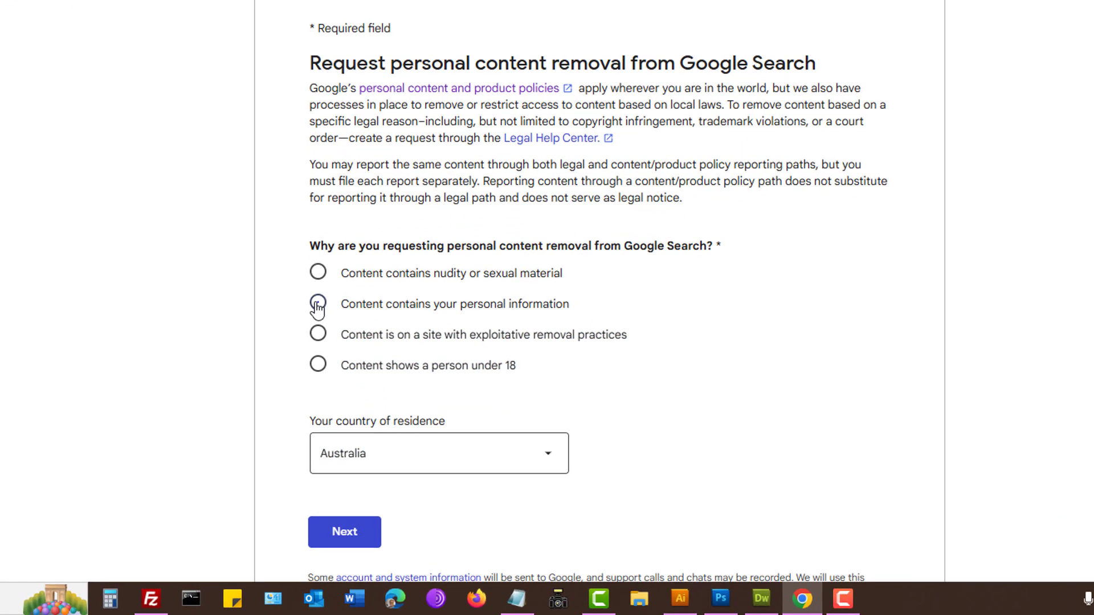
click(318, 303)
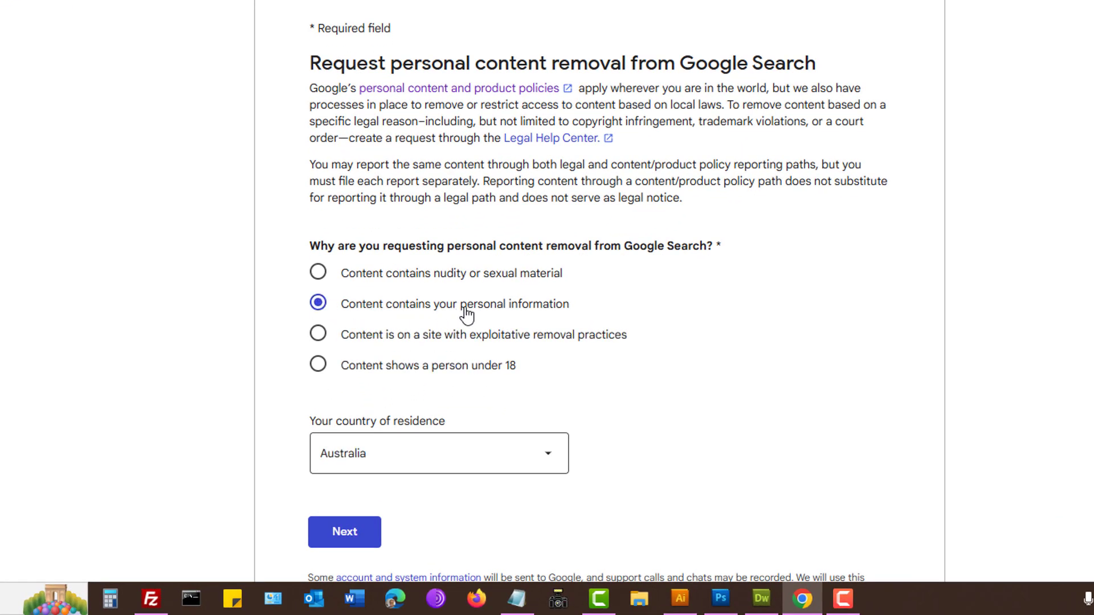
mouse_move(674, 324)
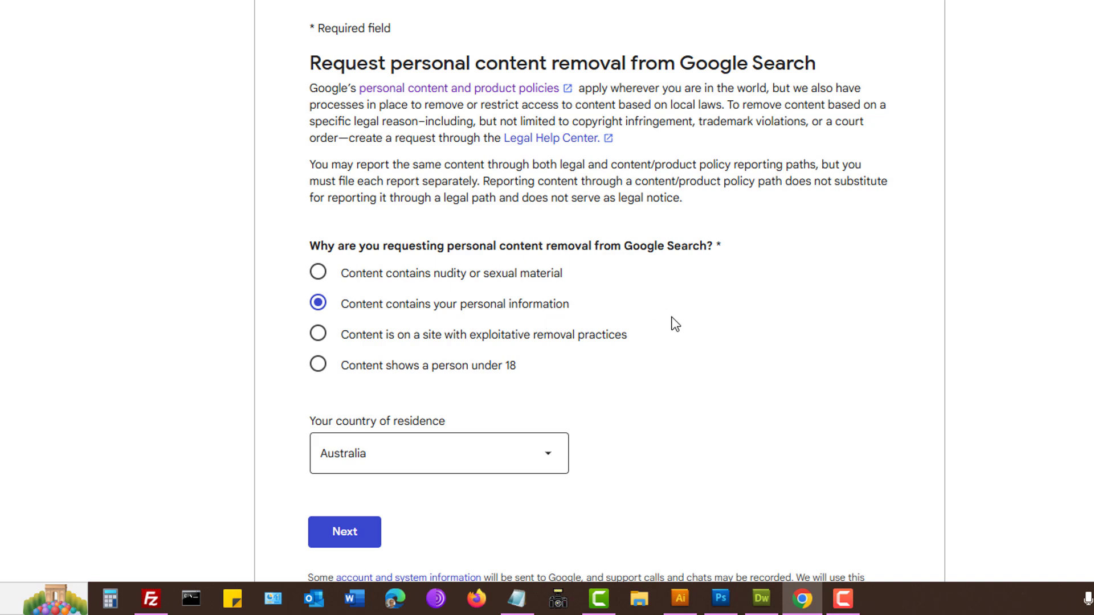
mouse_move(403, 426)
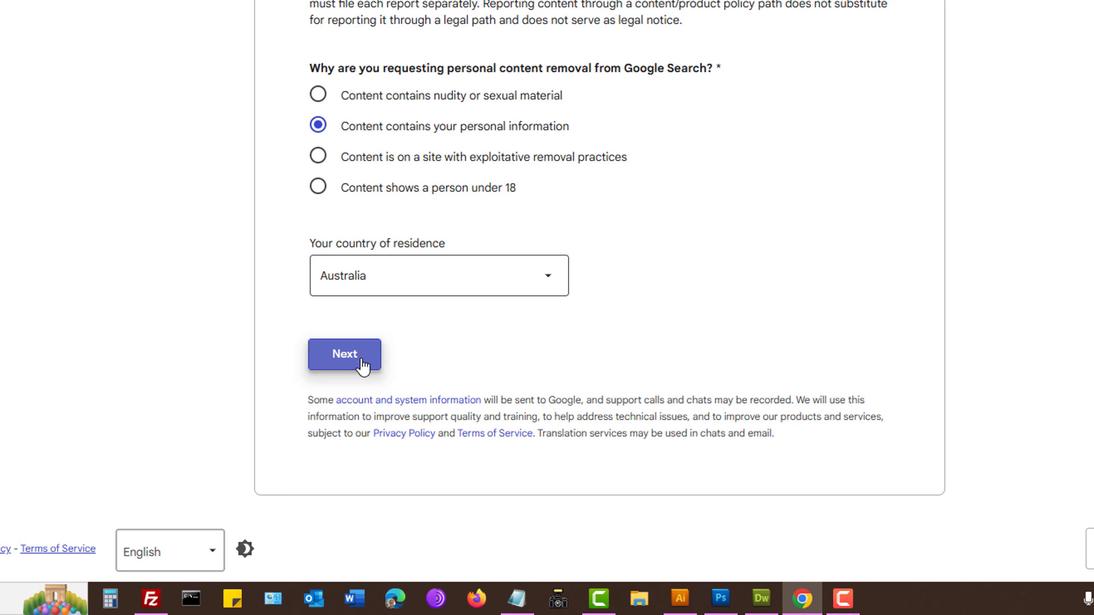
click(343, 354)
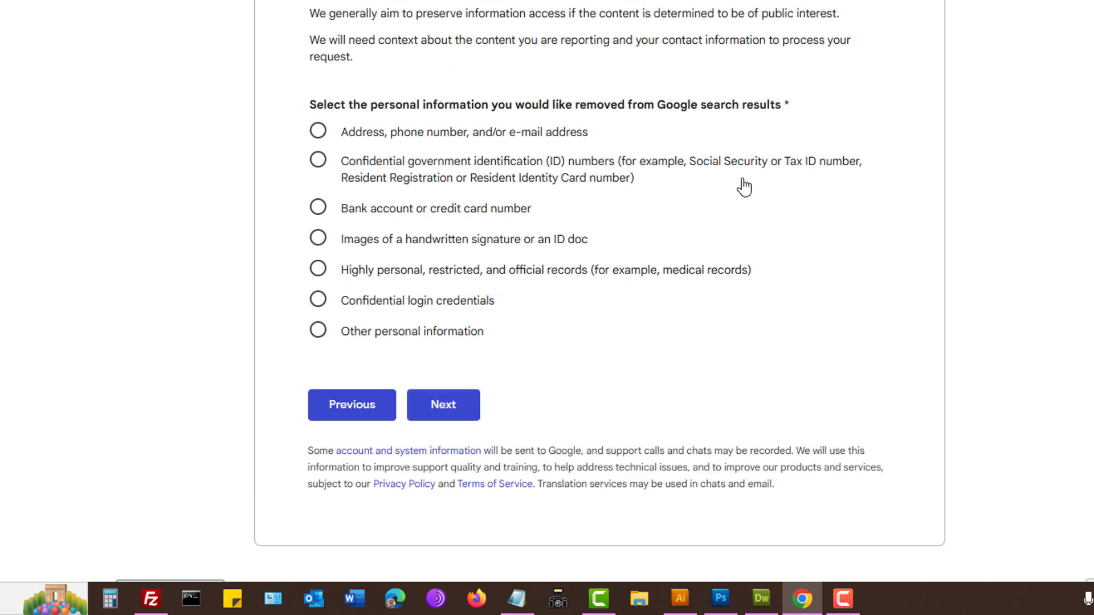
scroll(up, 3)
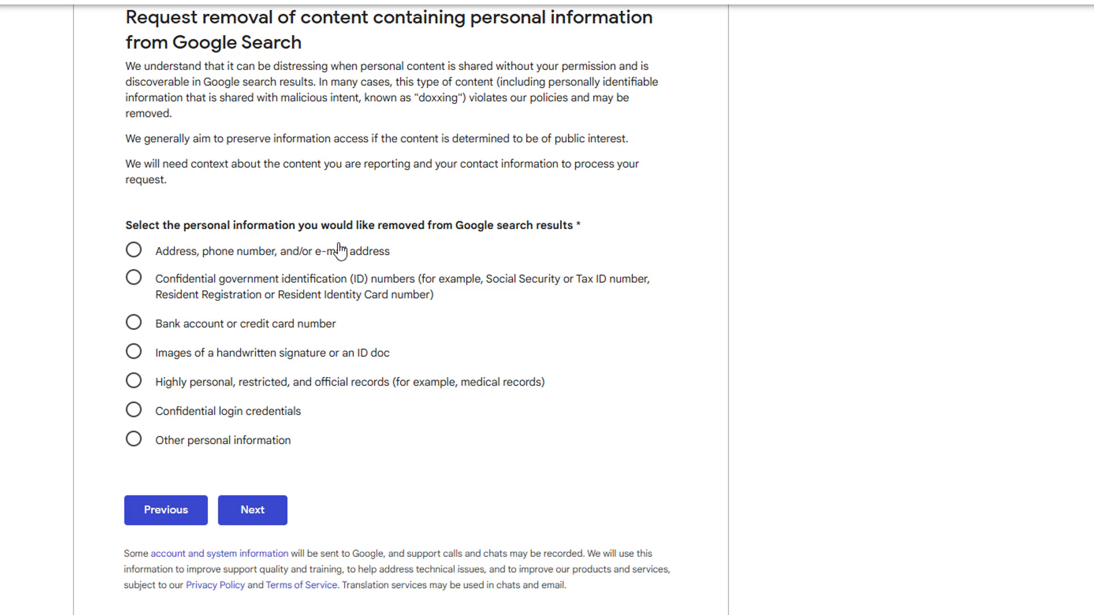
mouse_move(375, 305)
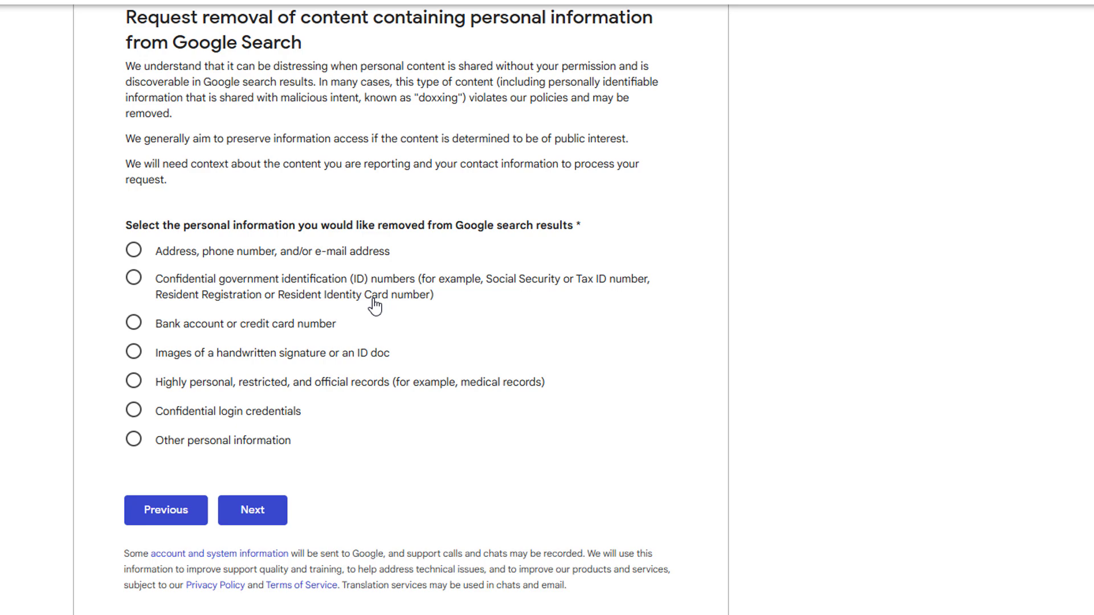
click(133, 252)
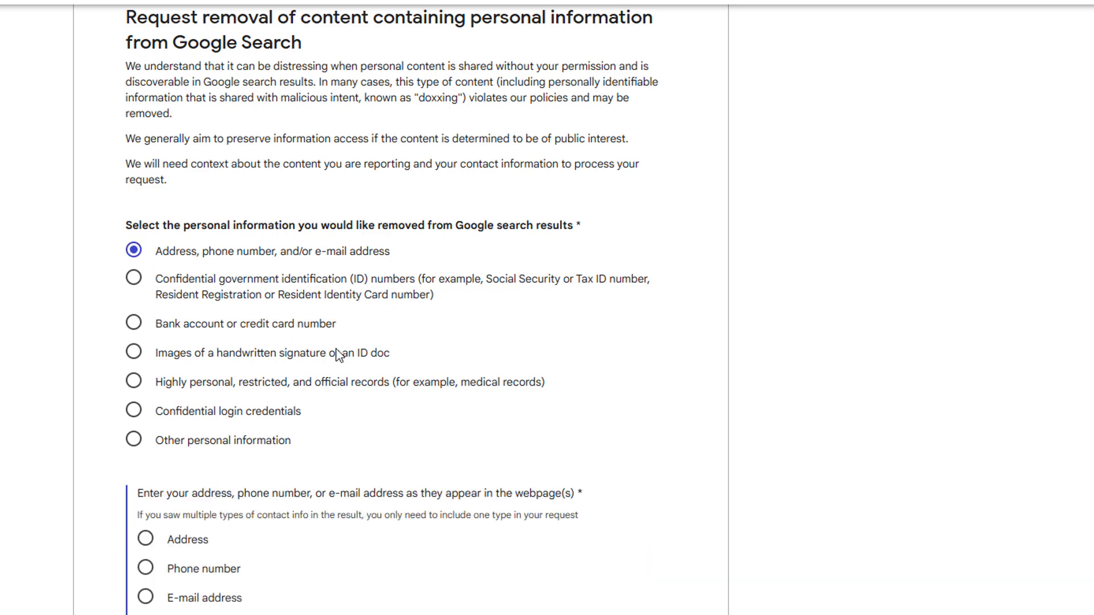
scroll(down, 3)
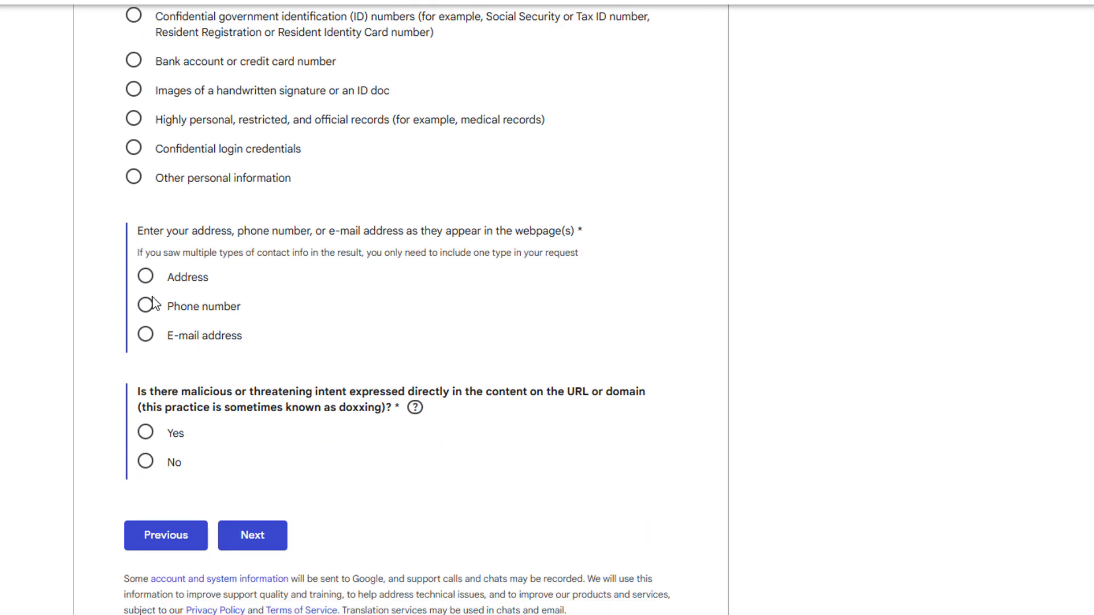
click(144, 305)
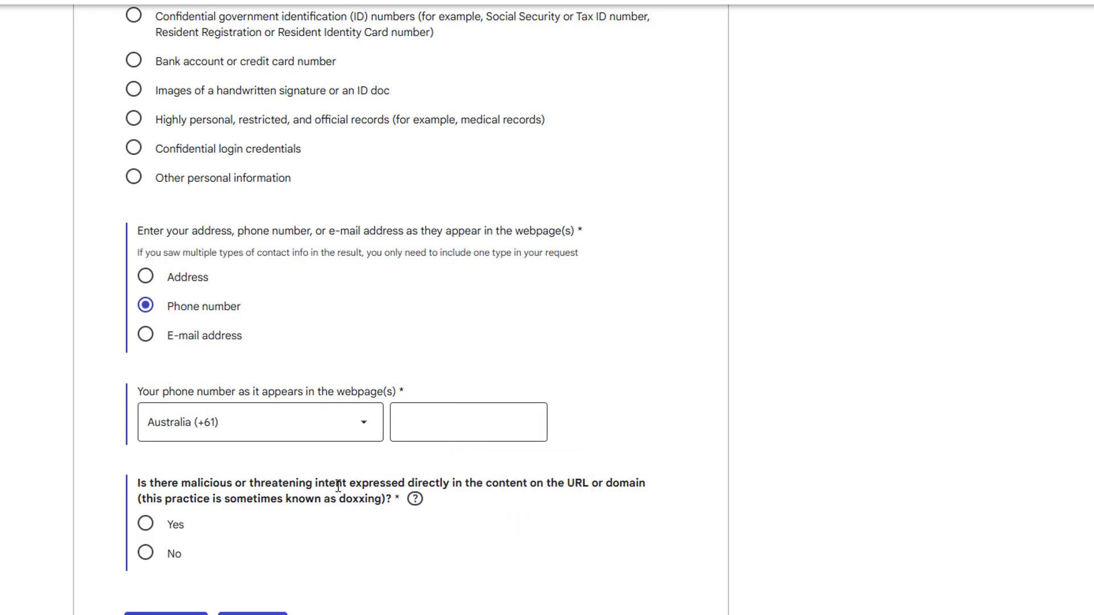
mouse_move(325, 480)
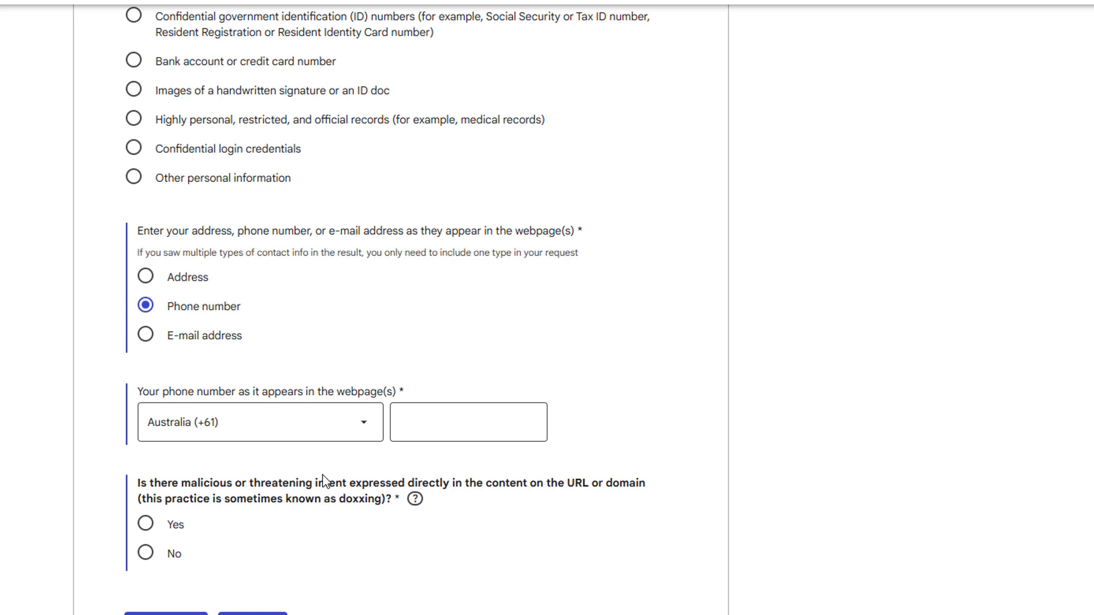
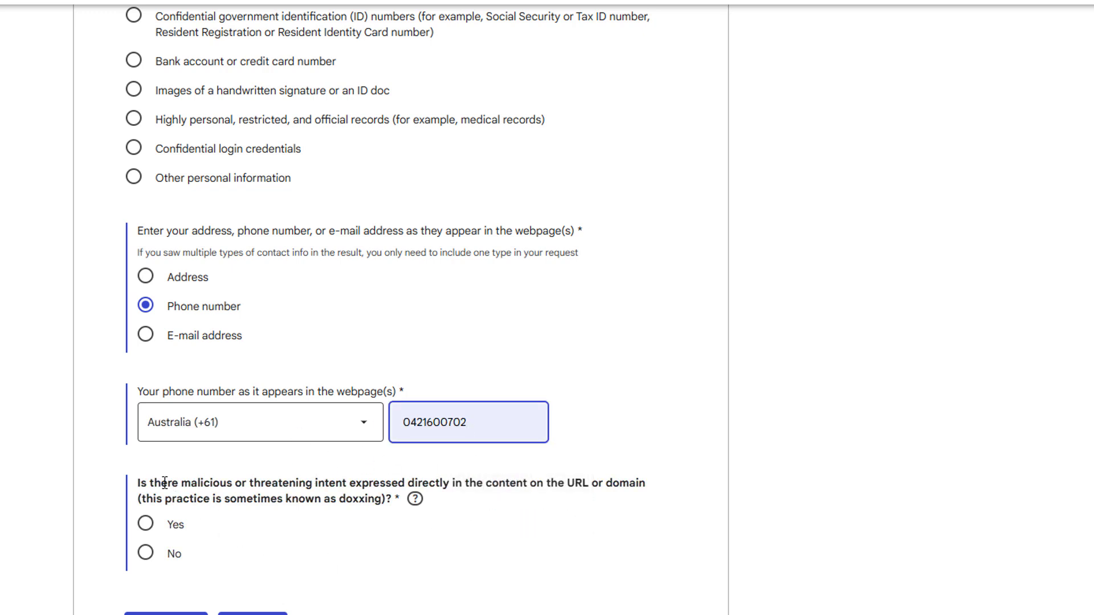
- Answer No to the doxxing question
drag(147, 483, 429, 483)
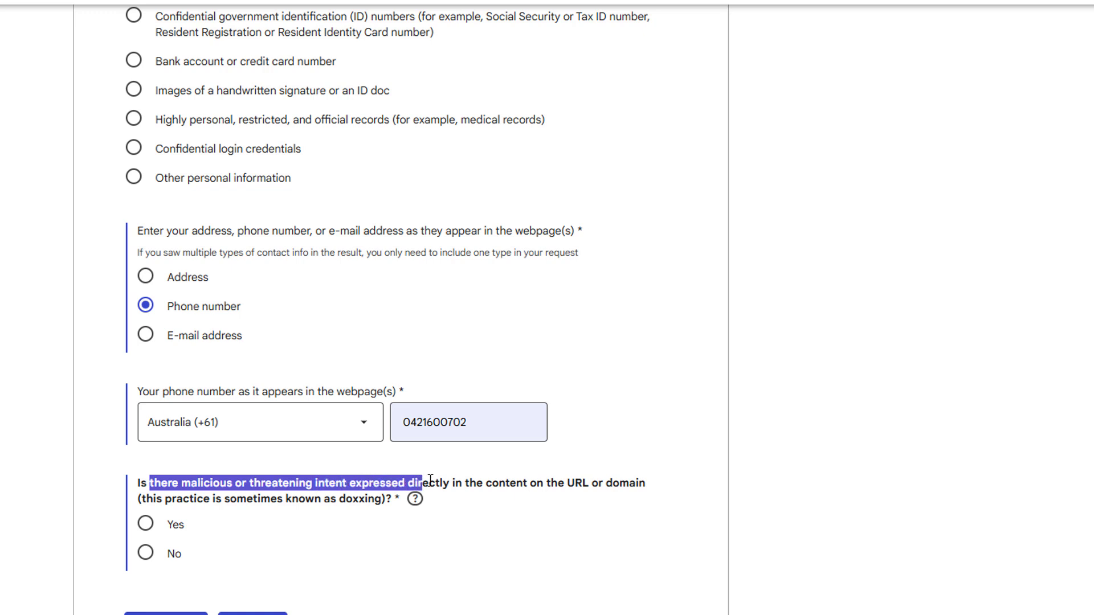
drag(419, 483, 450, 483)
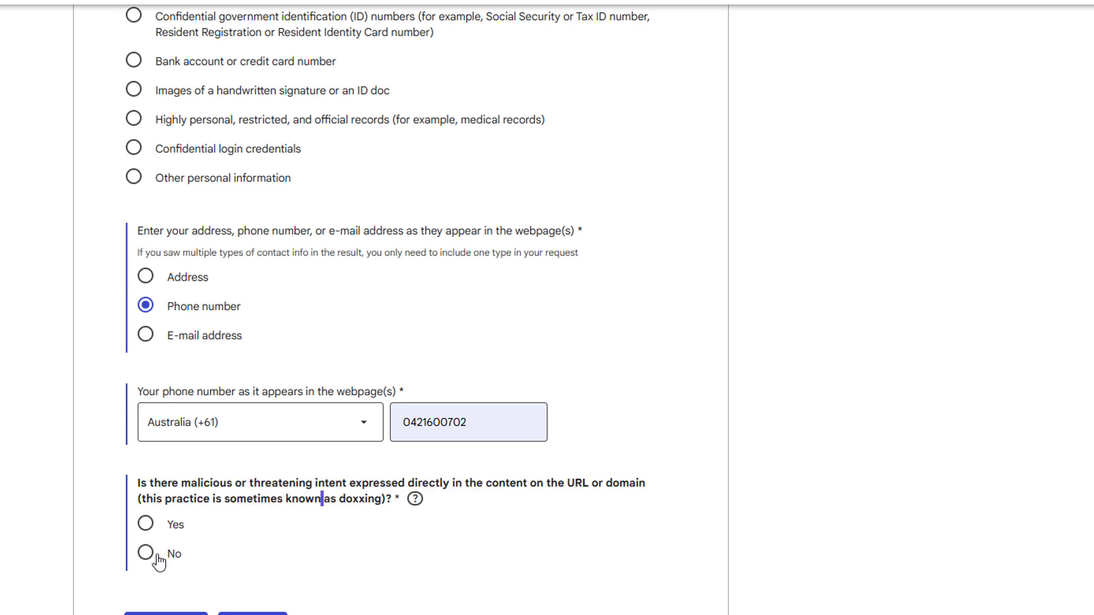
click(145, 552)
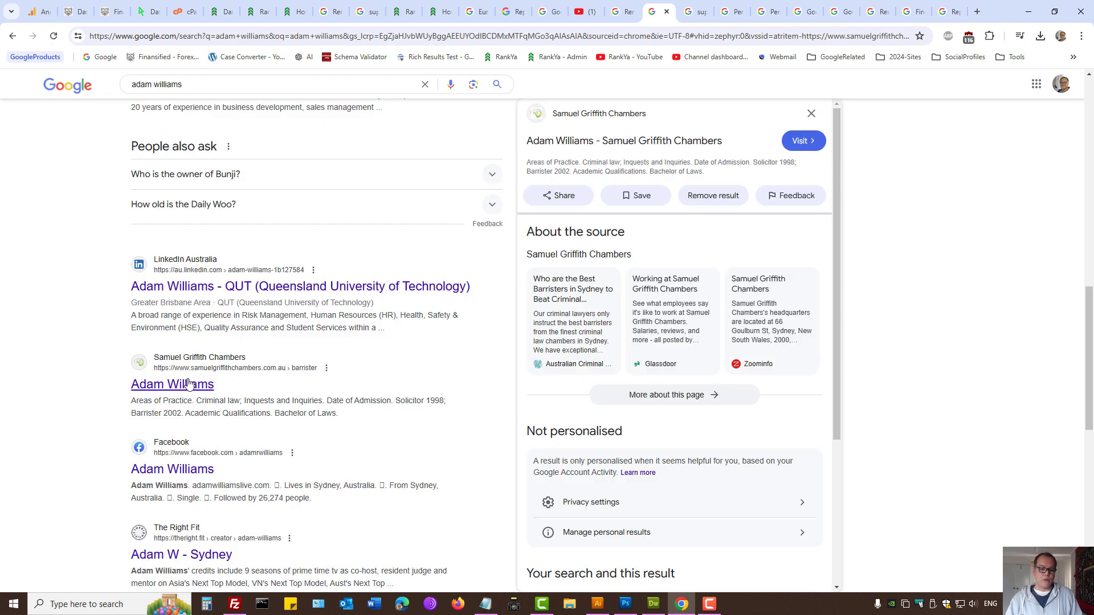
click(171, 384)
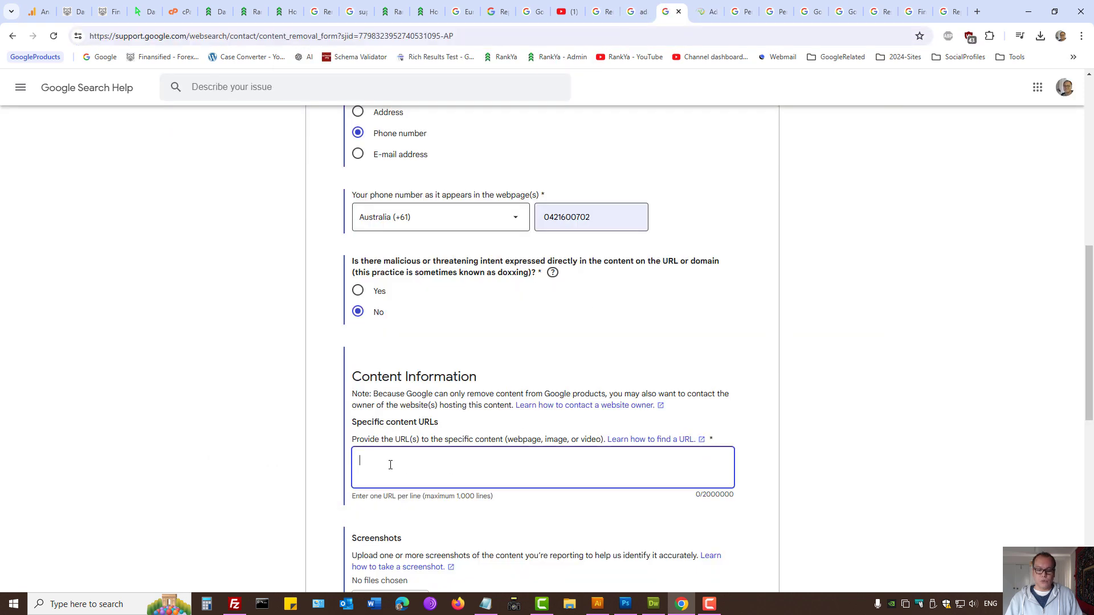
text(https://www.samuelgriffithchambers.com.au/barrister/adam-williams/)
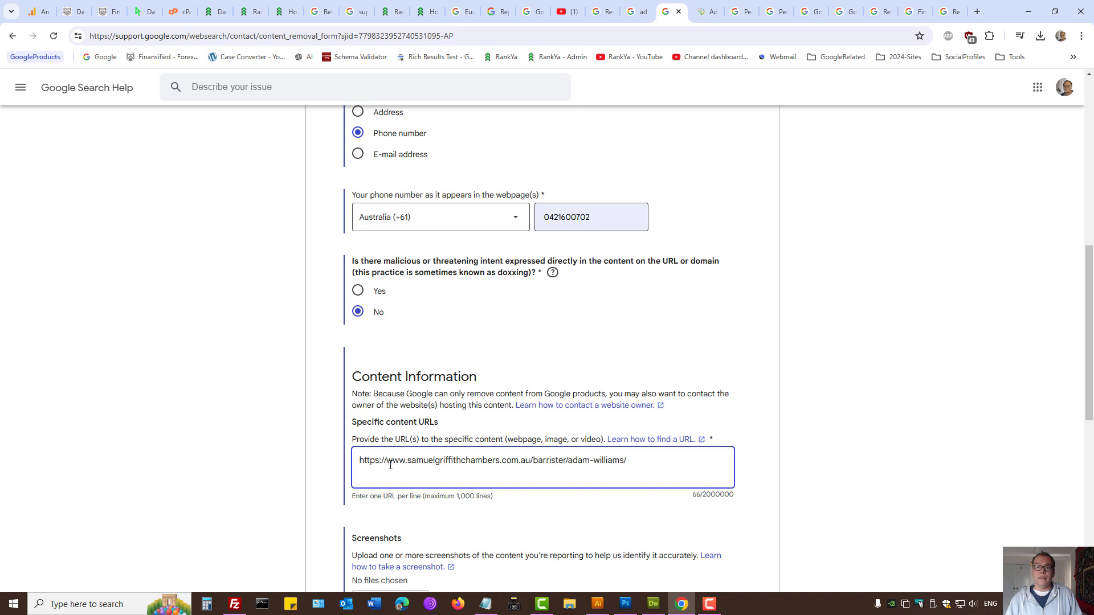
click(627, 460)
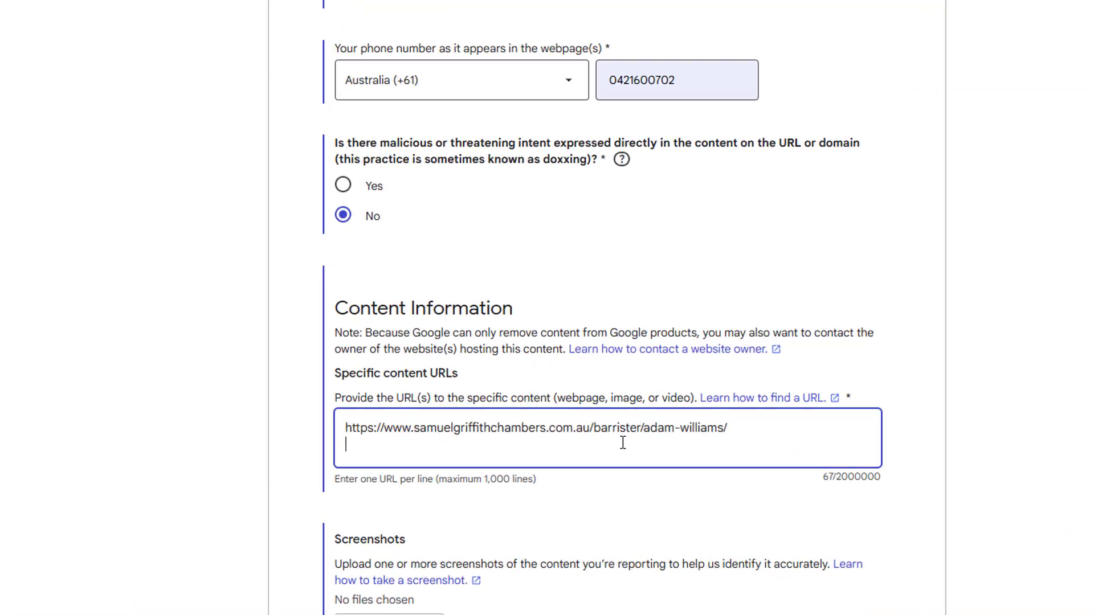
scroll(down, 3)
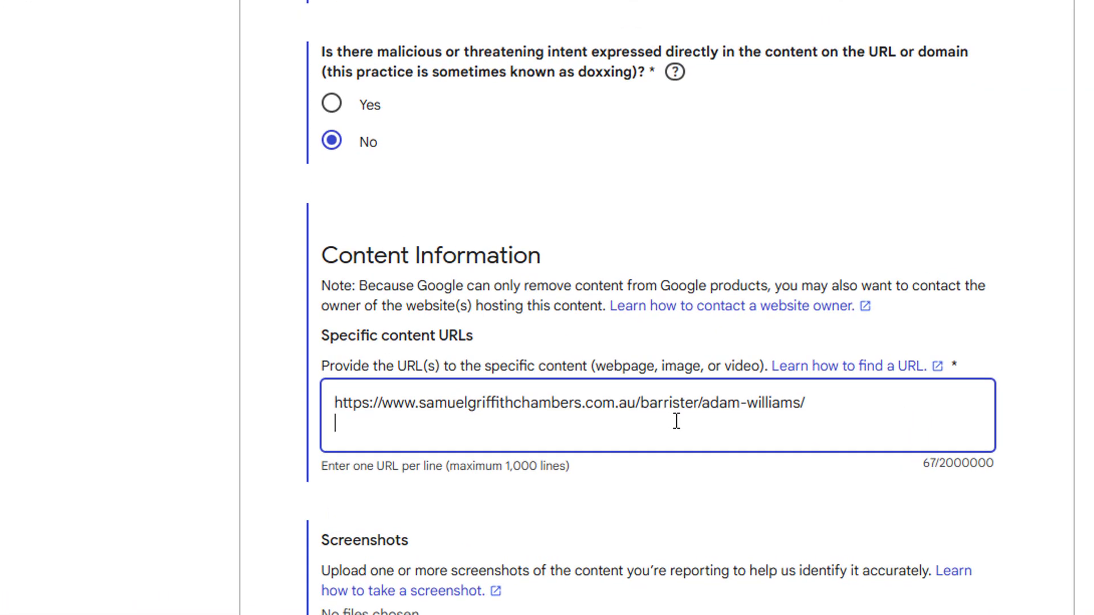
text(https)
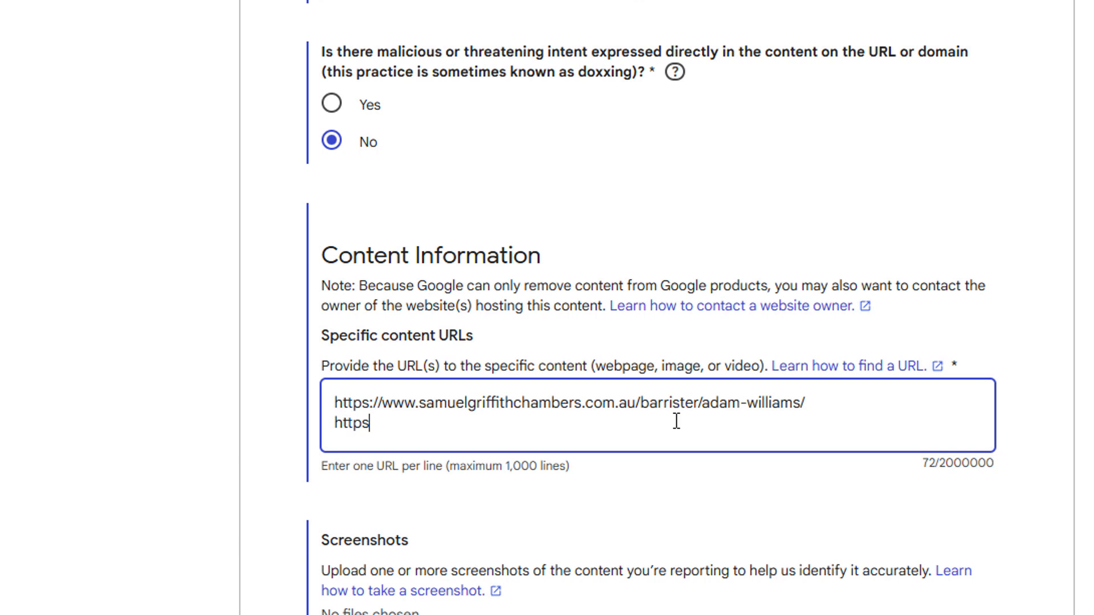
text(://examp.)
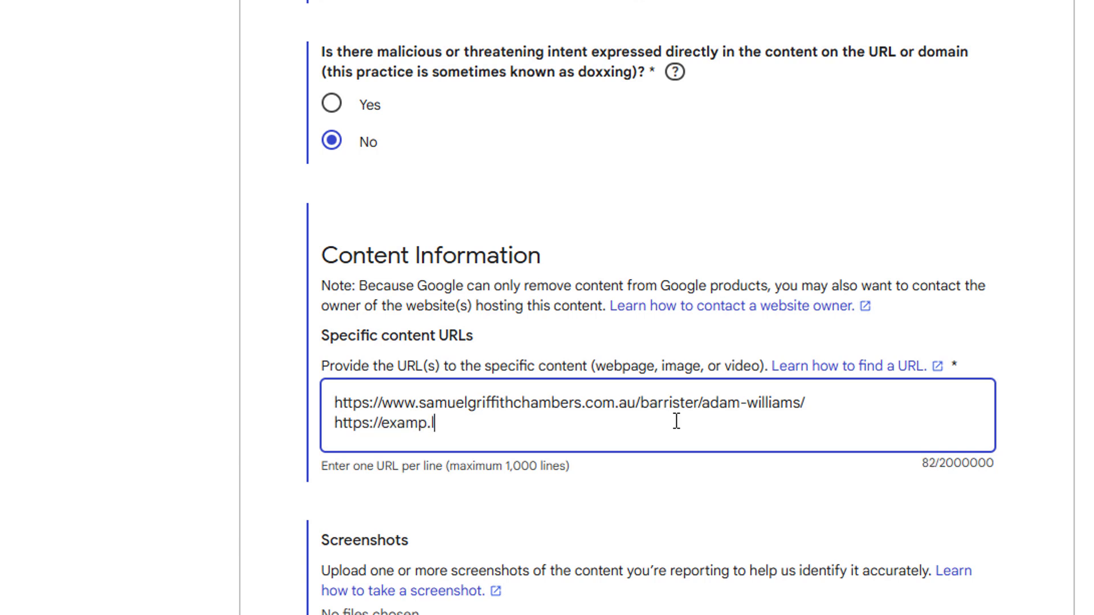
text(le.com/)
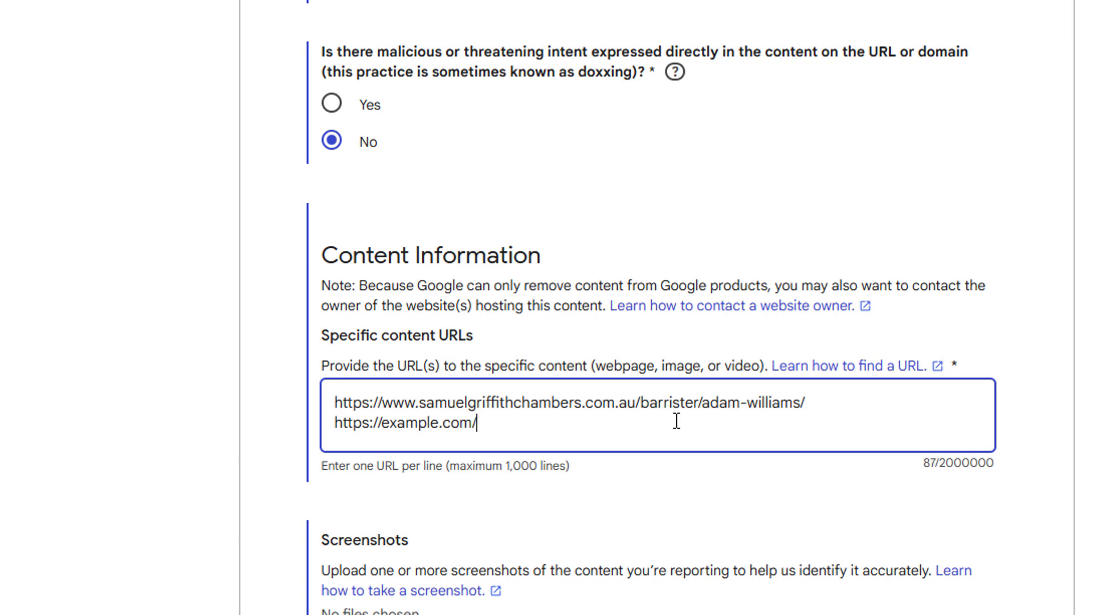
text(samplep)
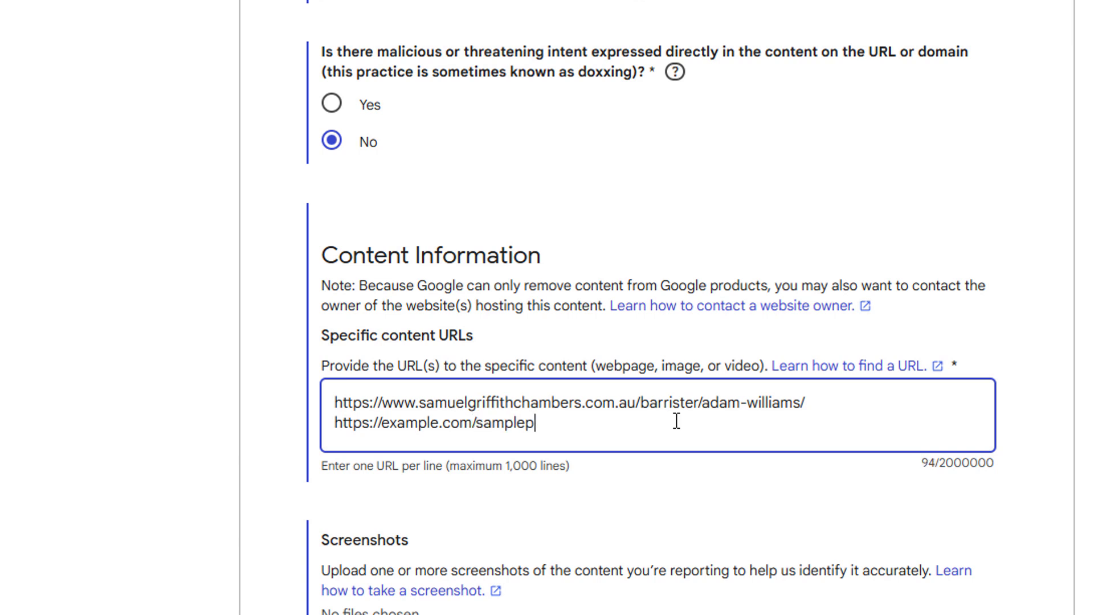
text(age/)
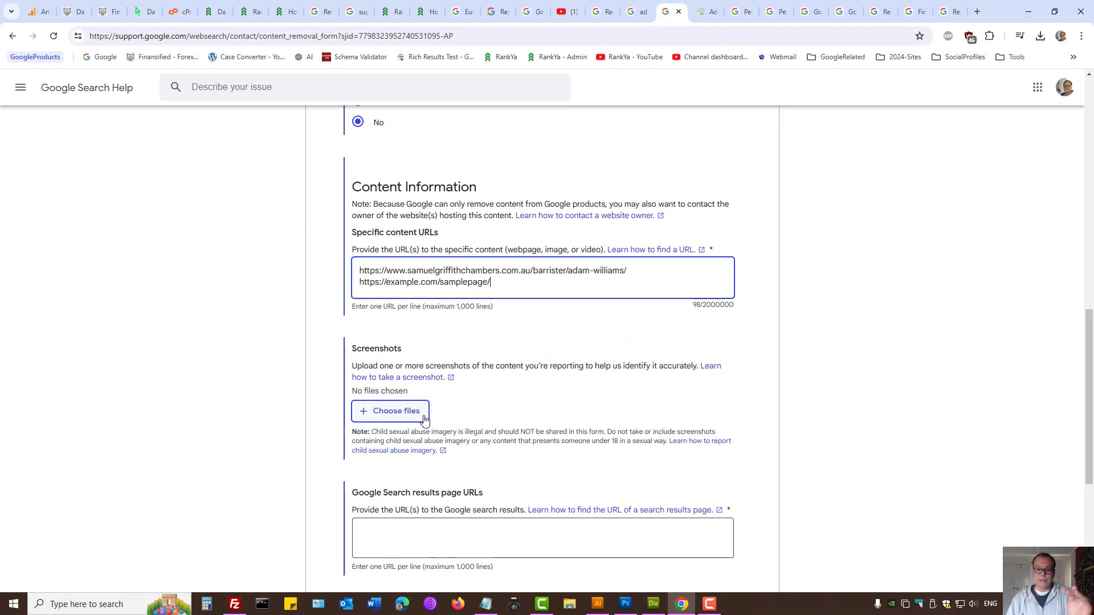
mouse_move(548, 382)
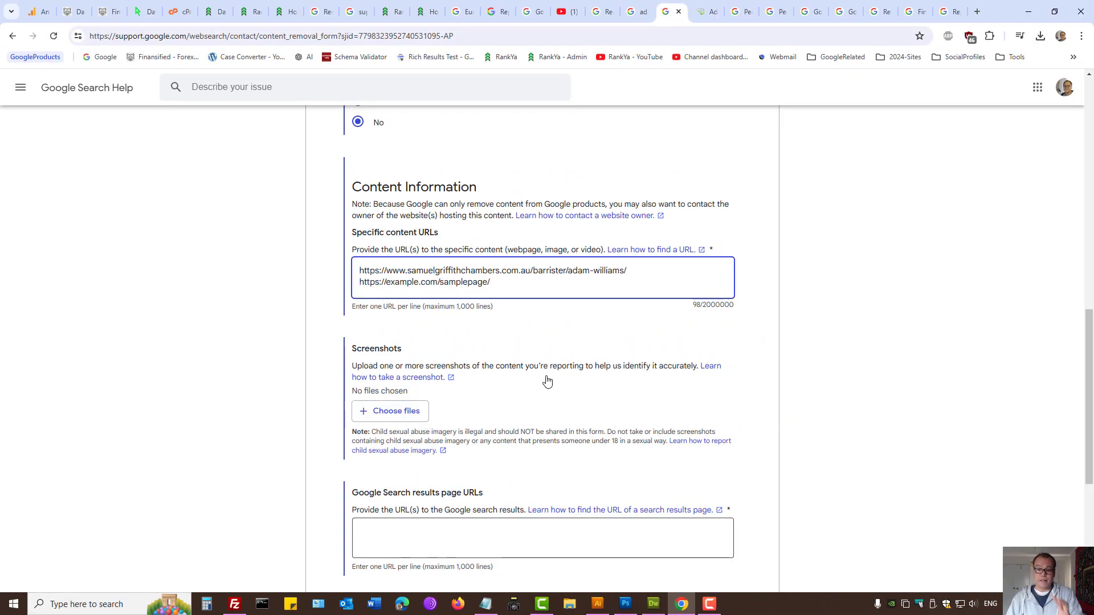
scroll(down, 3)
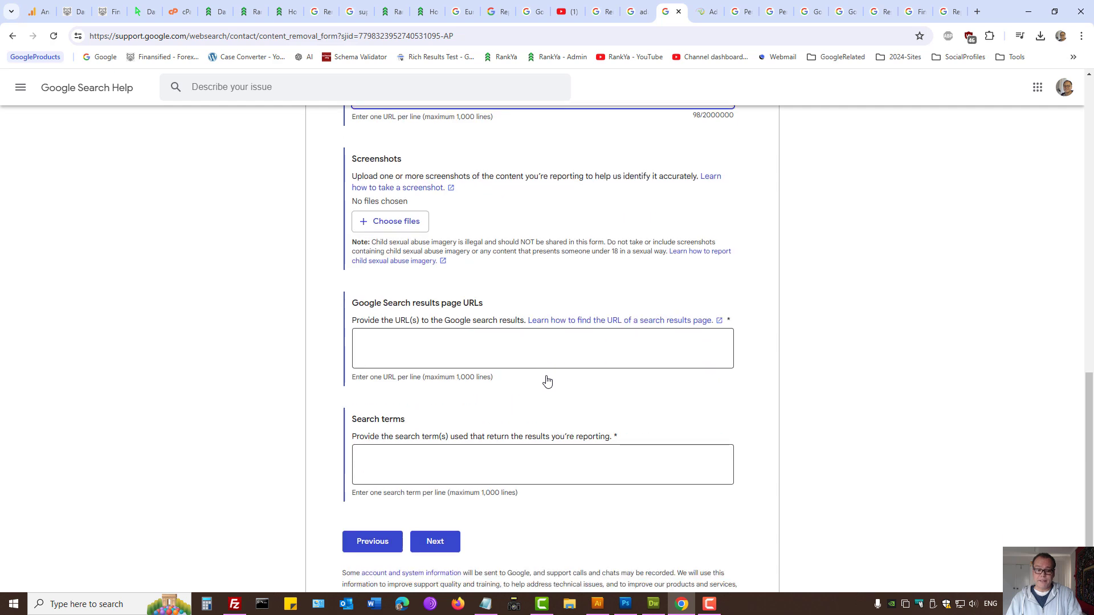
- Copy the chambers result's shared link into the search results page URLs box
click(541, 348)
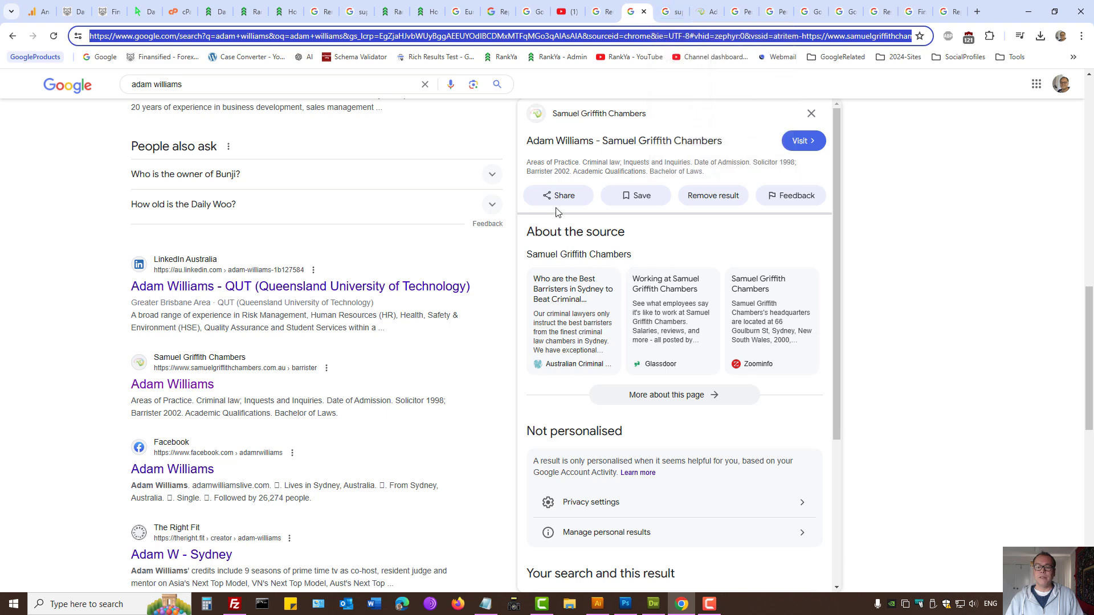
click(558, 196)
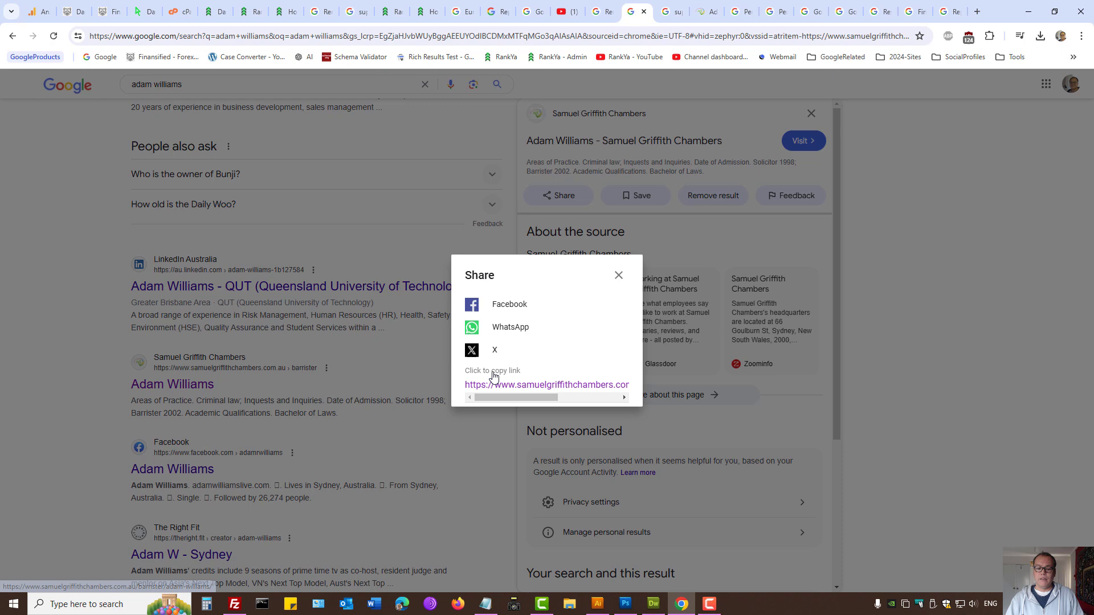
right_click(547, 385)
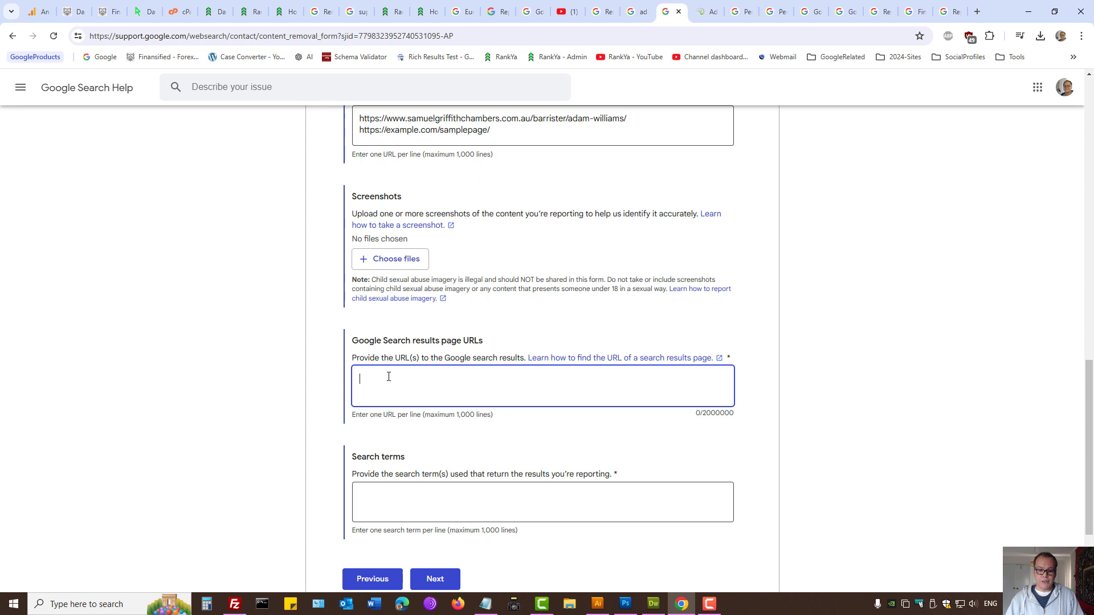
right_click(389, 377)
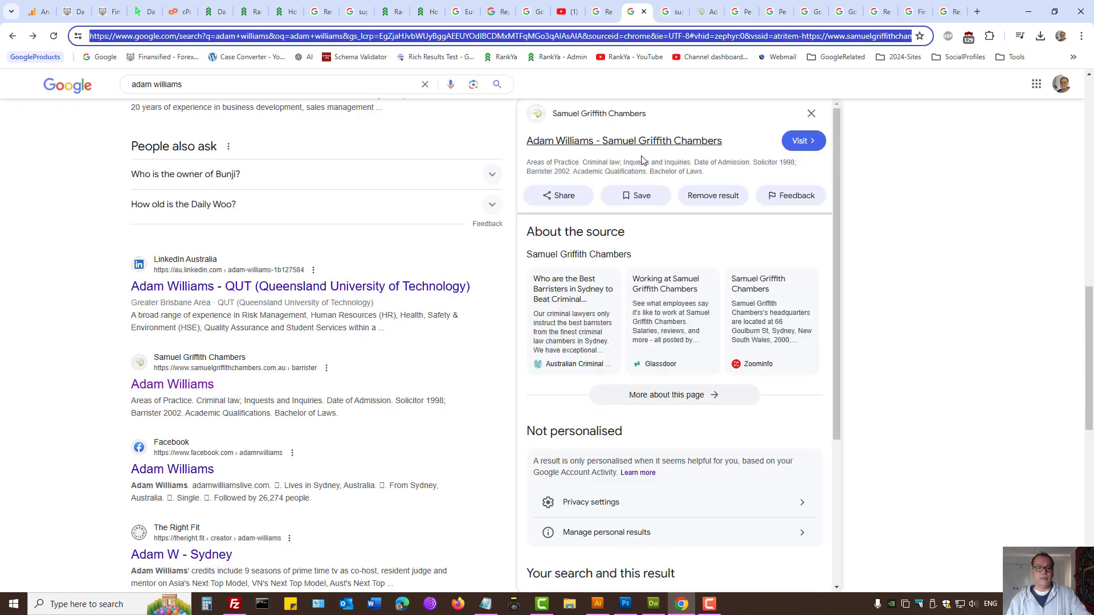
click(811, 112)
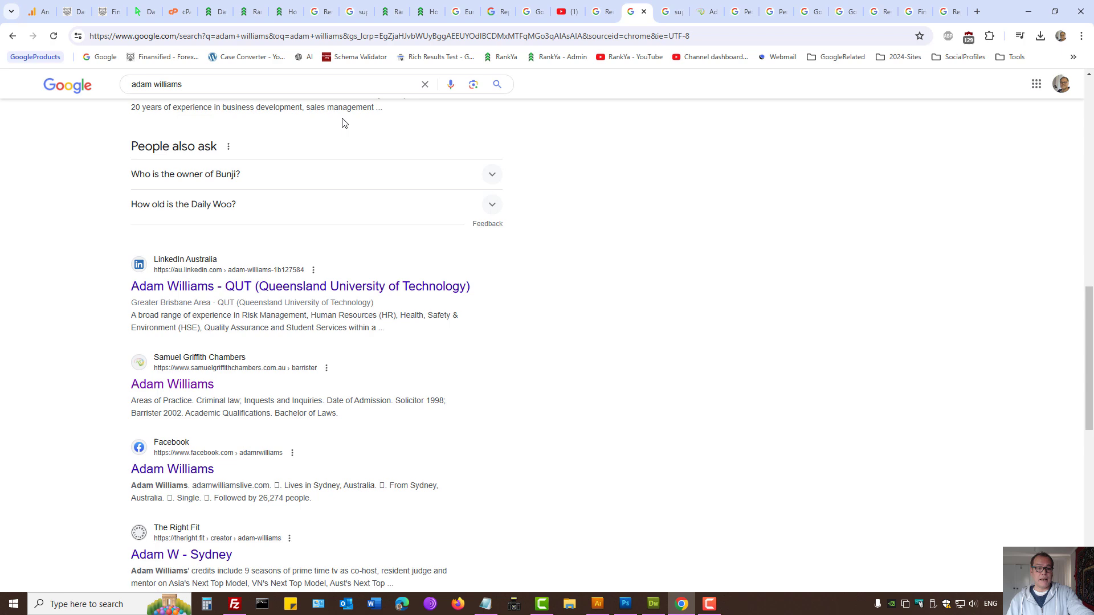
click(674, 11)
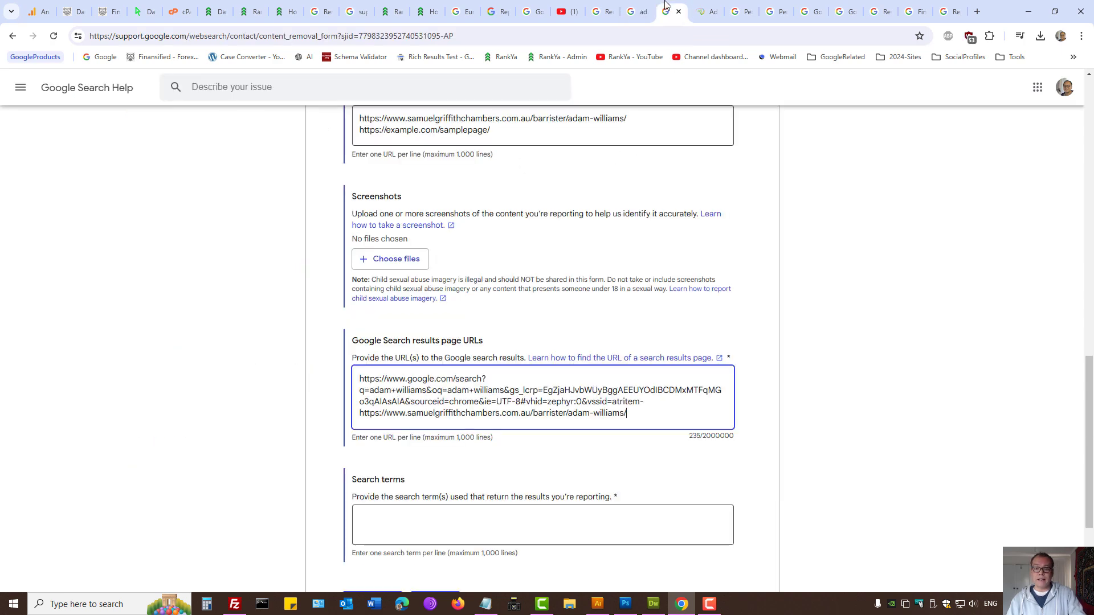
scroll(down, 3)
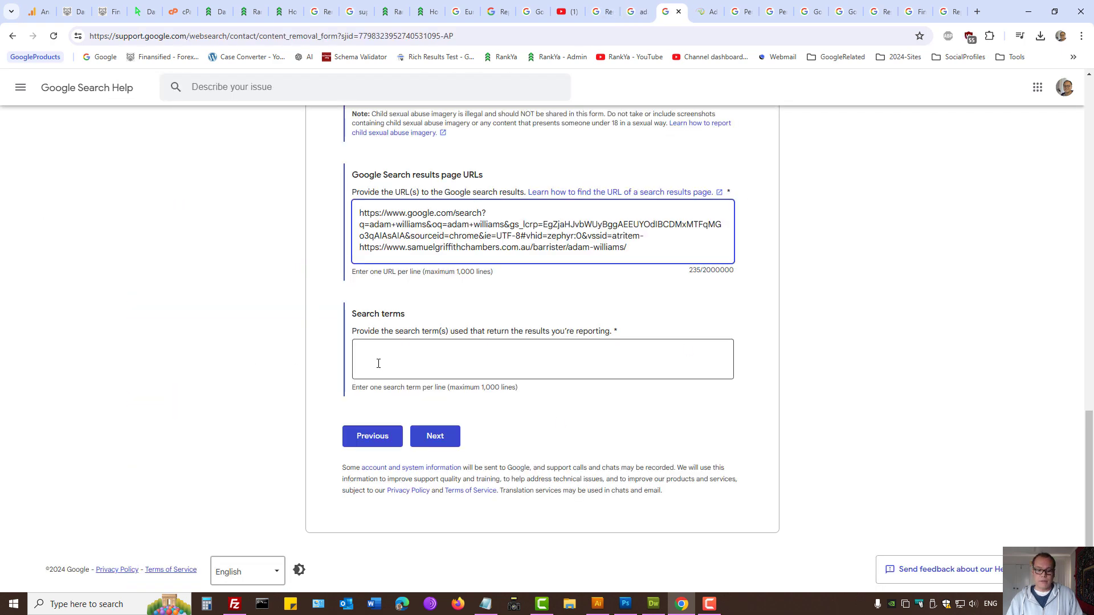
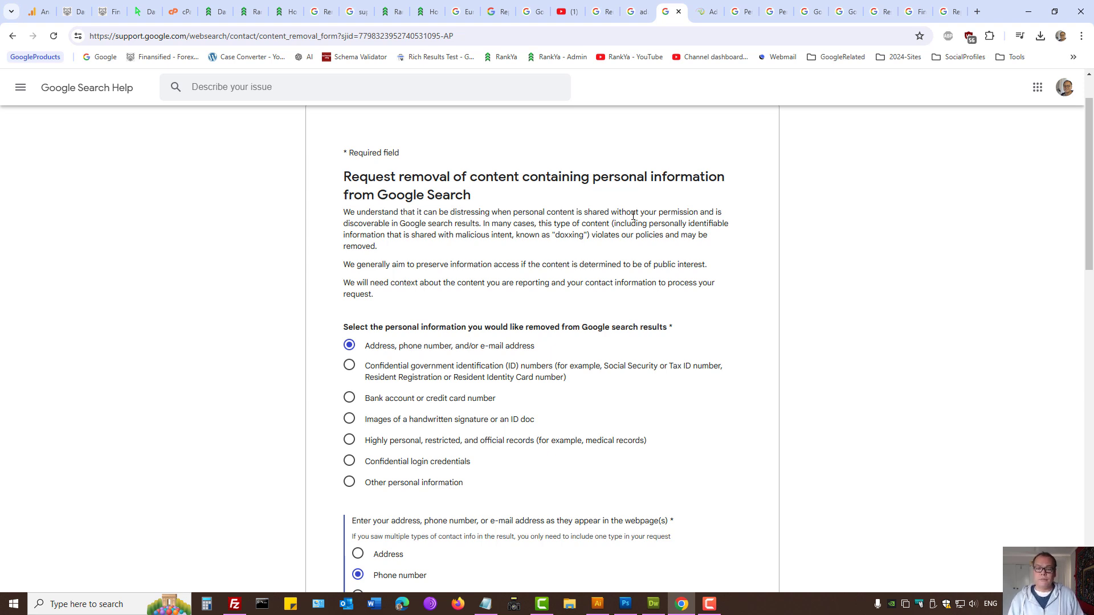
mouse_move(730, 139)
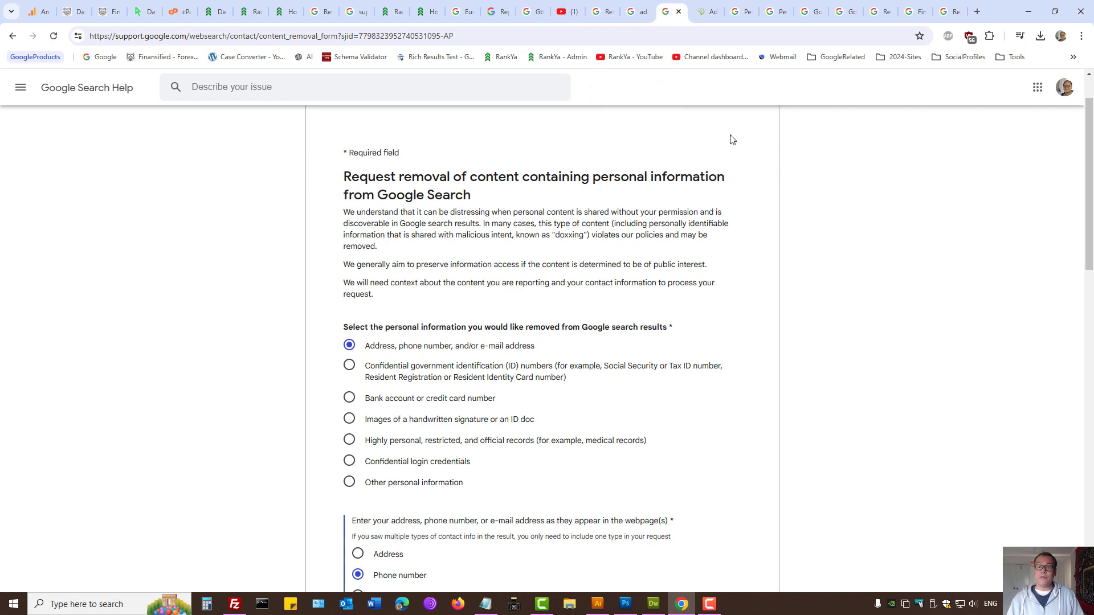